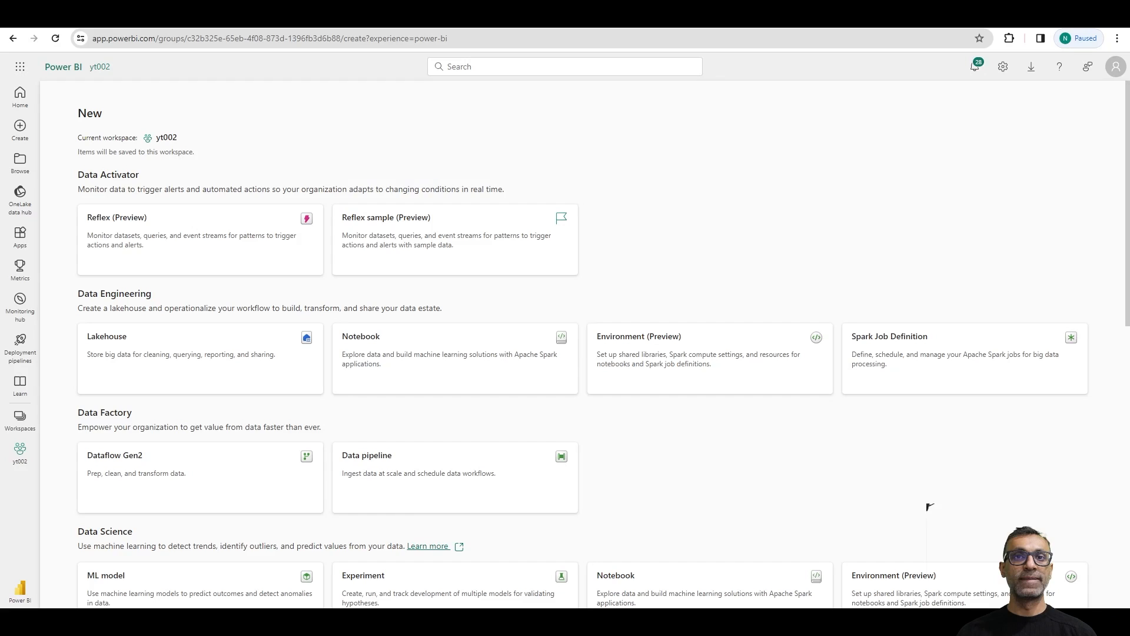
{"action": "mouse_move", "coordinate": [738, 448]}
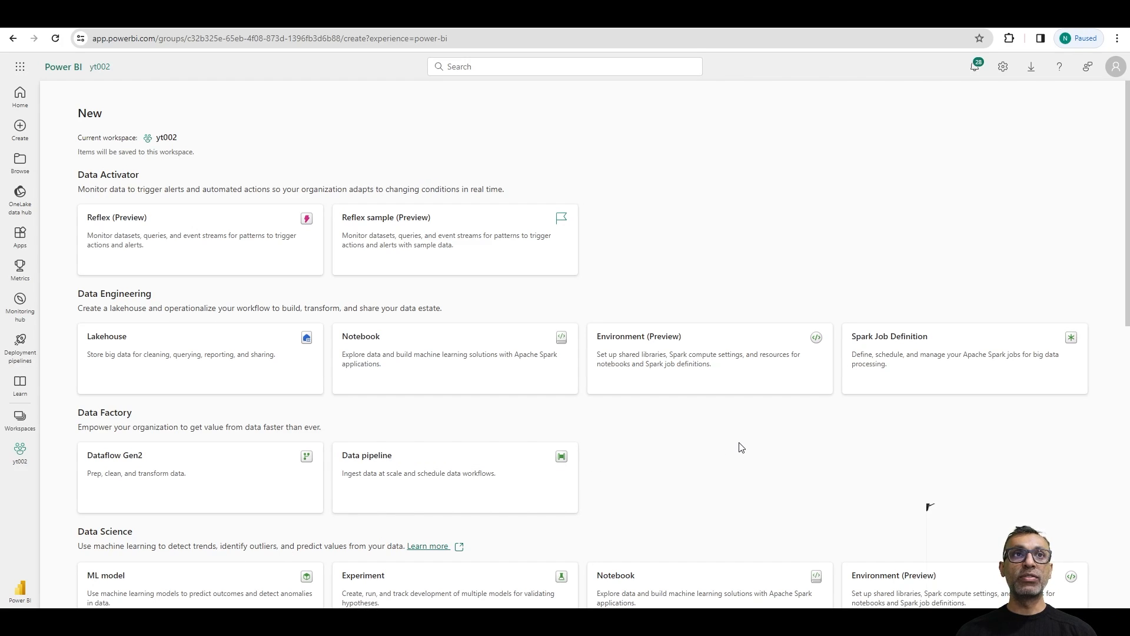
{"action": "mouse_move", "coordinate": [475, 384]}
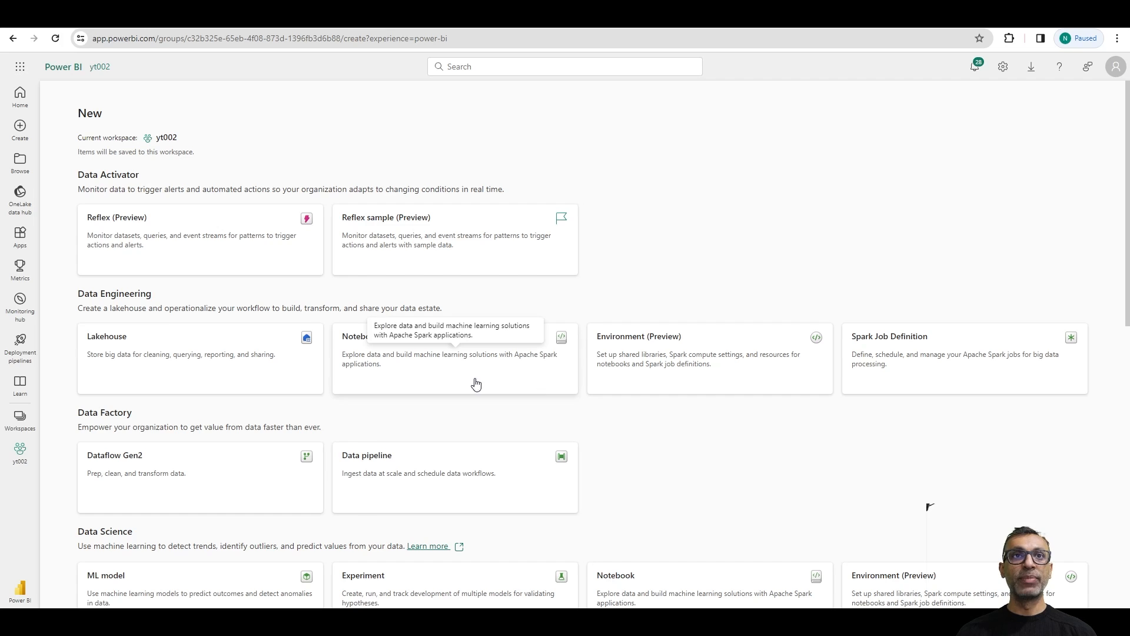
{"action": "mouse_move", "coordinate": [418, 374]}
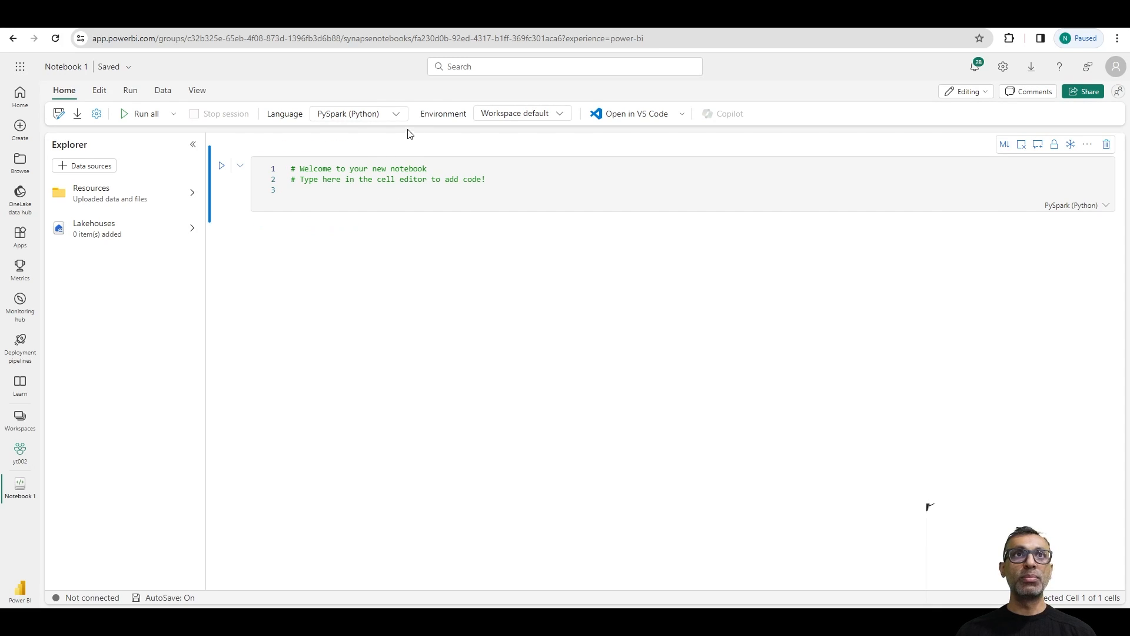
Show the notebook's available Spark languages, with PySpark still chosen.
{"action": "left_click", "coordinate": [358, 113]}
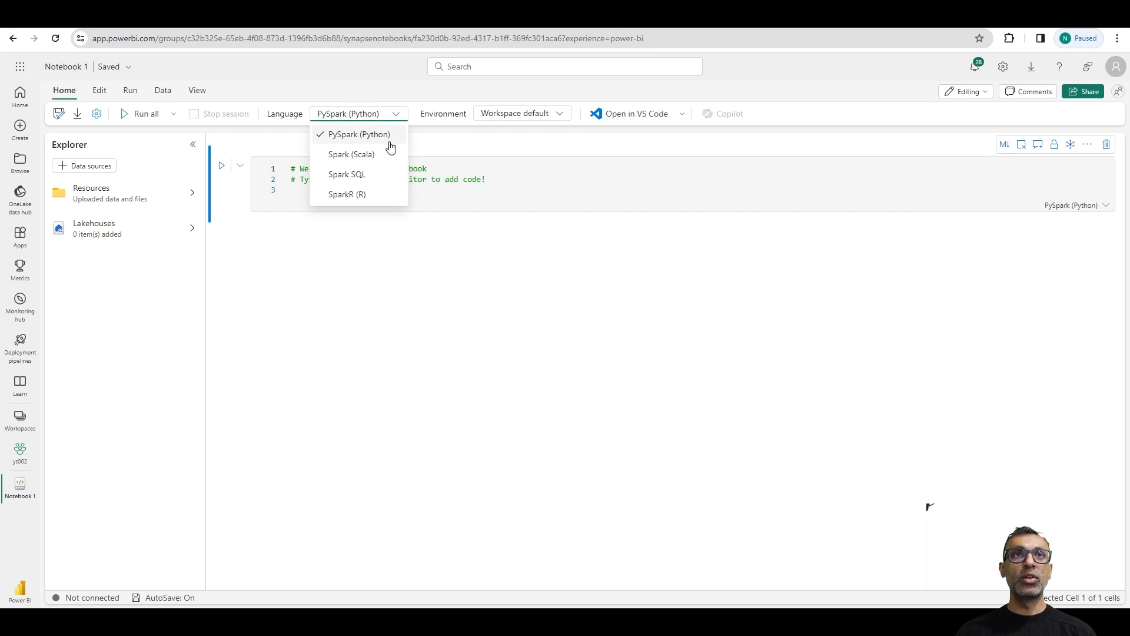
{"action": "mouse_move", "coordinate": [350, 154]}
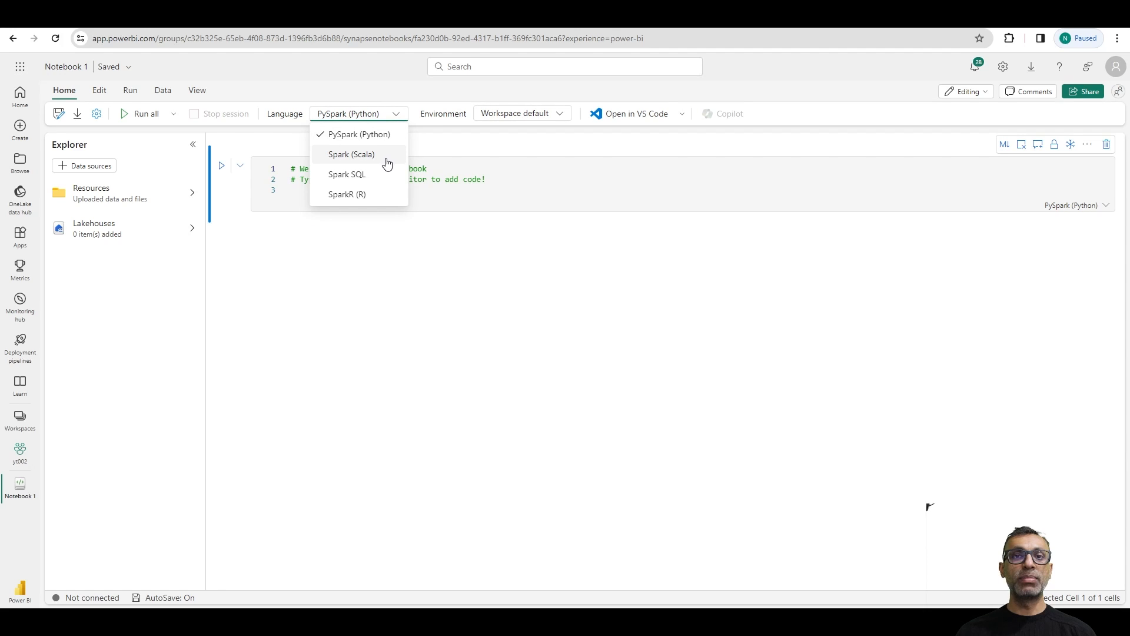
{"action": "mouse_move", "coordinate": [346, 195]}
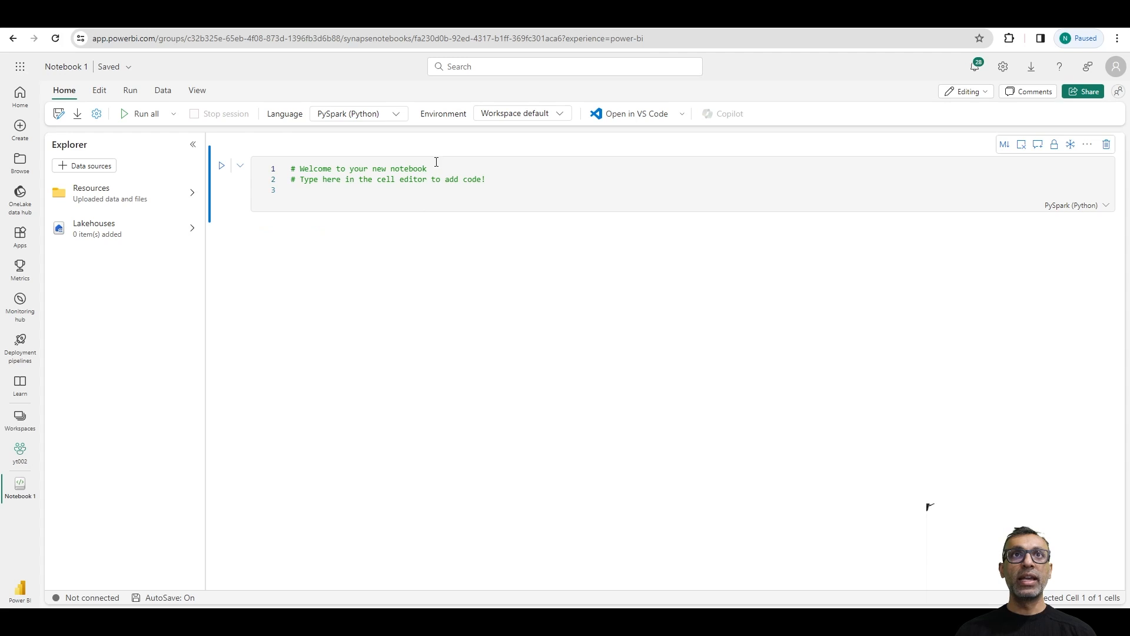
{"action": "mouse_move", "coordinate": [475, 130]}
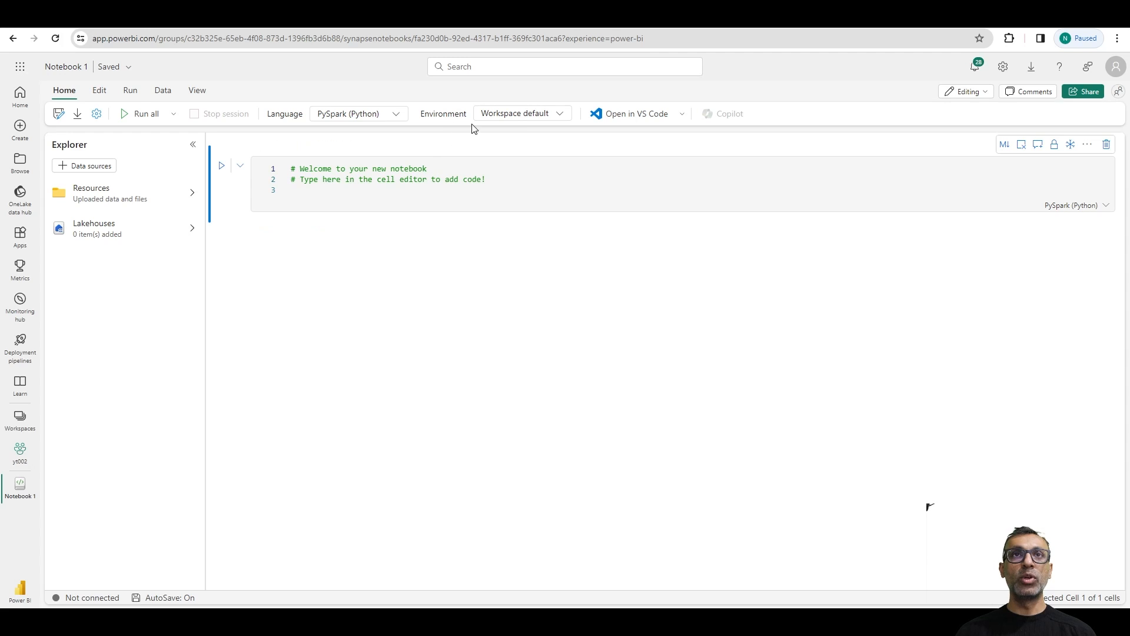
{"action": "mouse_move", "coordinate": [486, 319]}
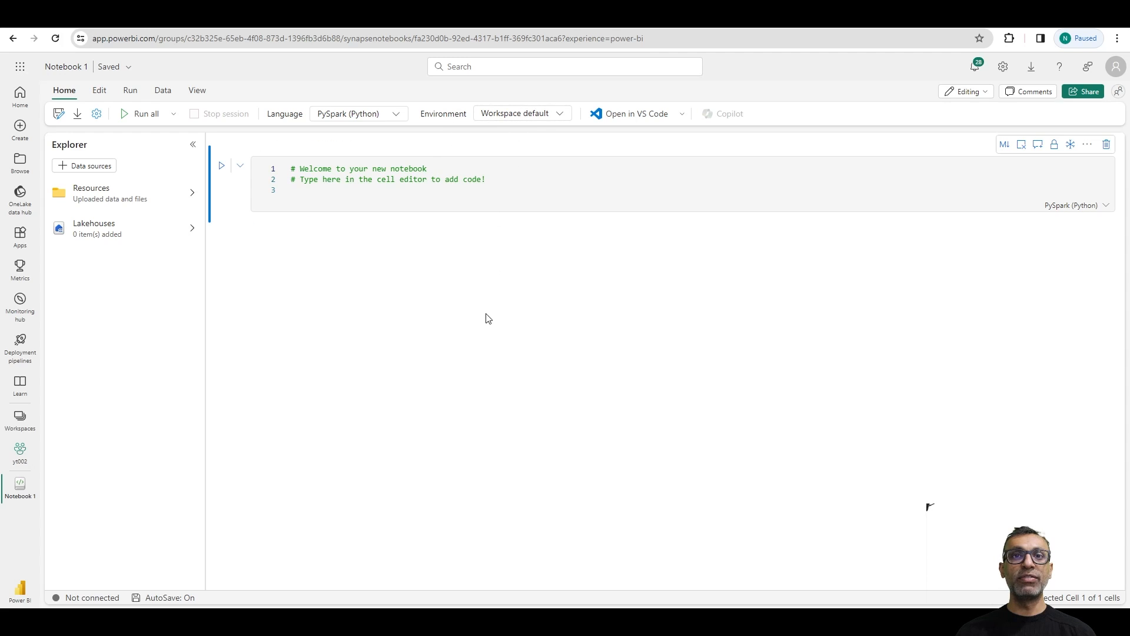
{"action": "mouse_move", "coordinate": [483, 363]}
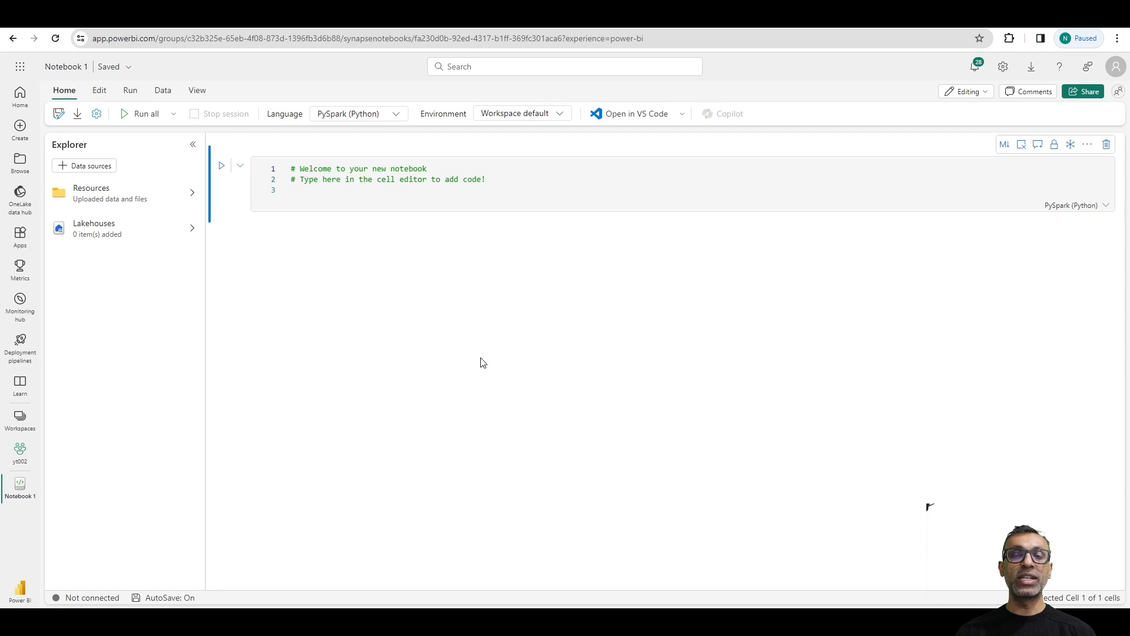
{"action": "mouse_move", "coordinate": [455, 358]}
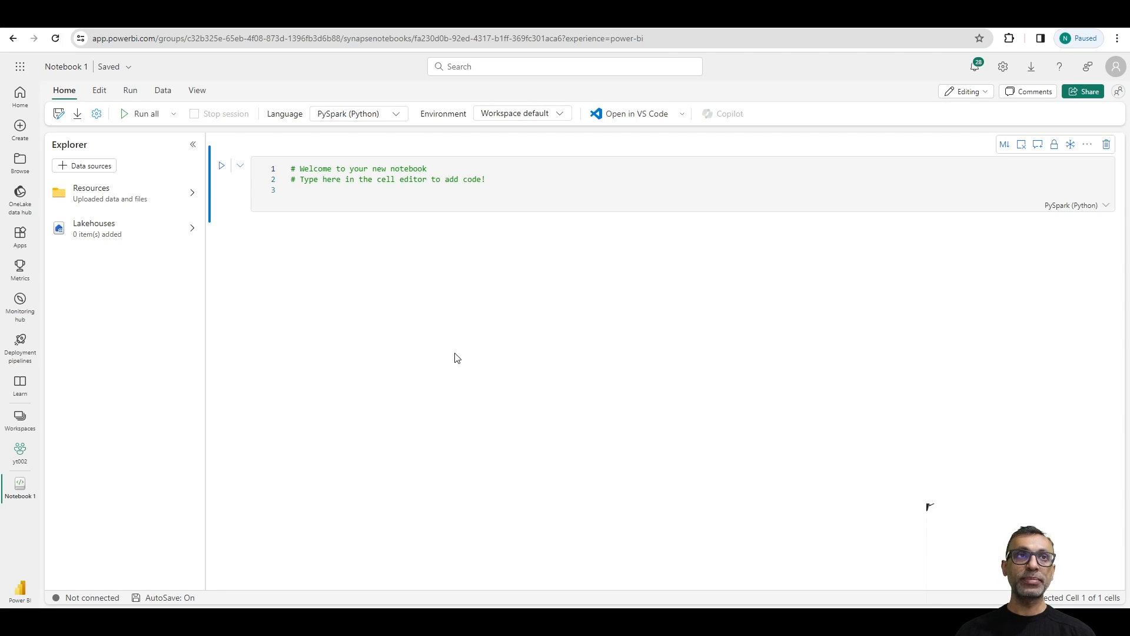
{"action": "mouse_move", "coordinate": [183, 239]}
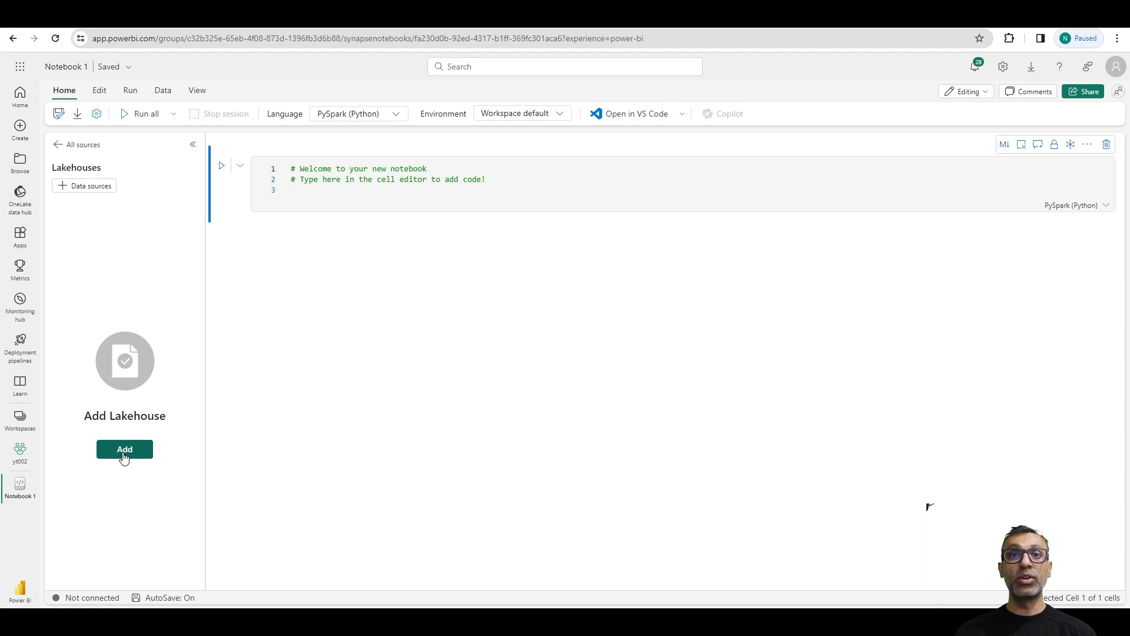
Add a brand-new lakehouse named lh_one to the notebook and create it.
{"action": "left_click", "coordinate": [123, 448]}
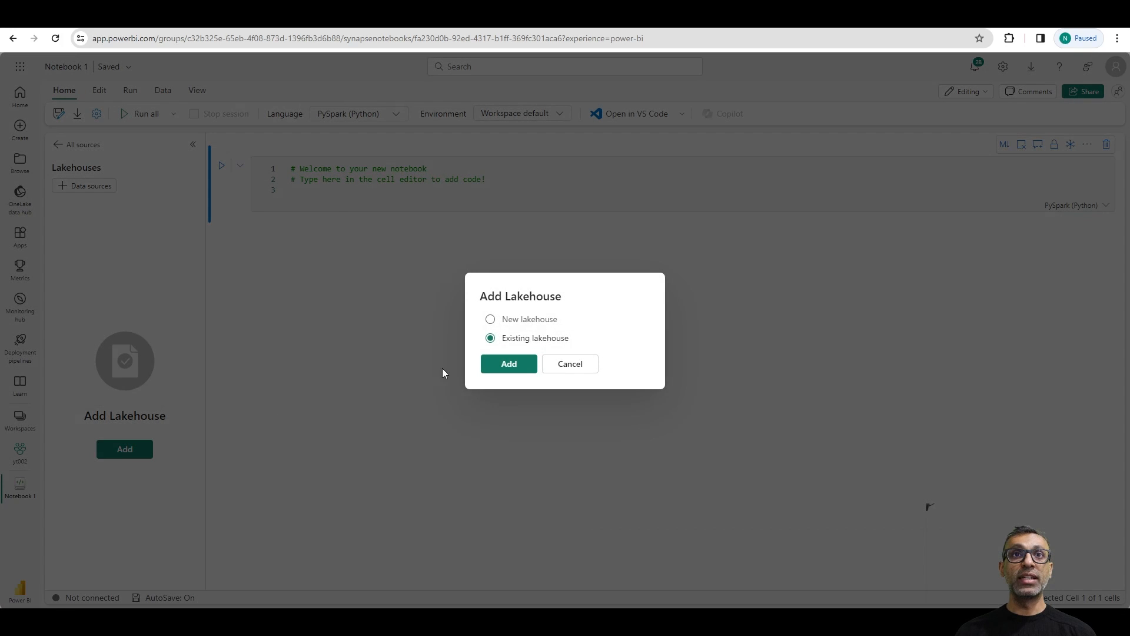
{"action": "left_click", "coordinate": [490, 319]}
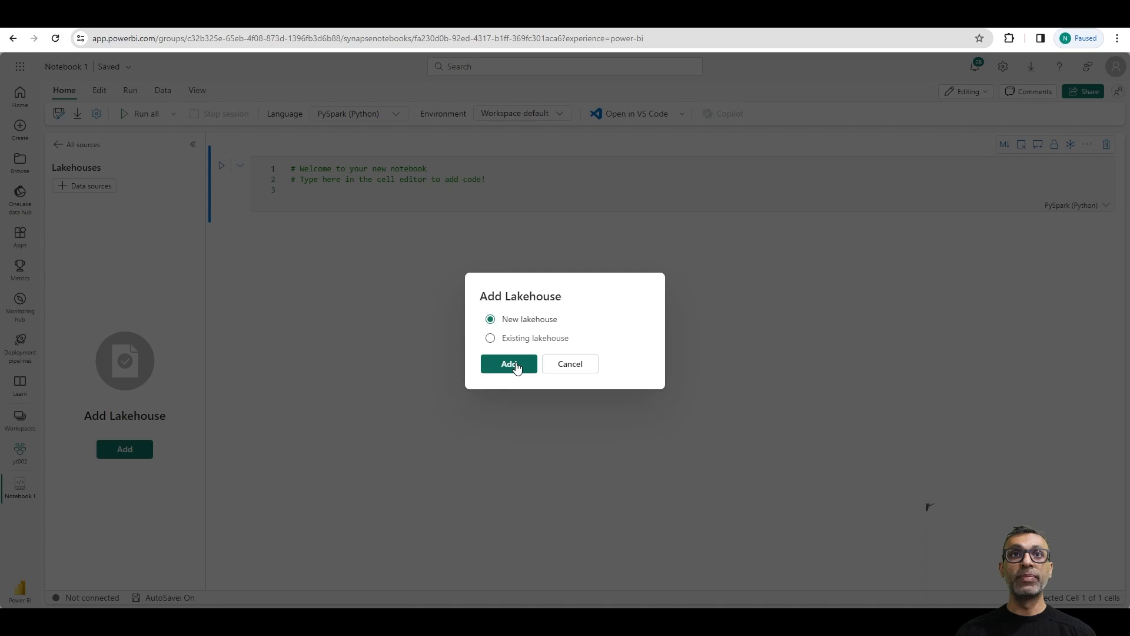
{"action": "left_click", "coordinate": [508, 364]}
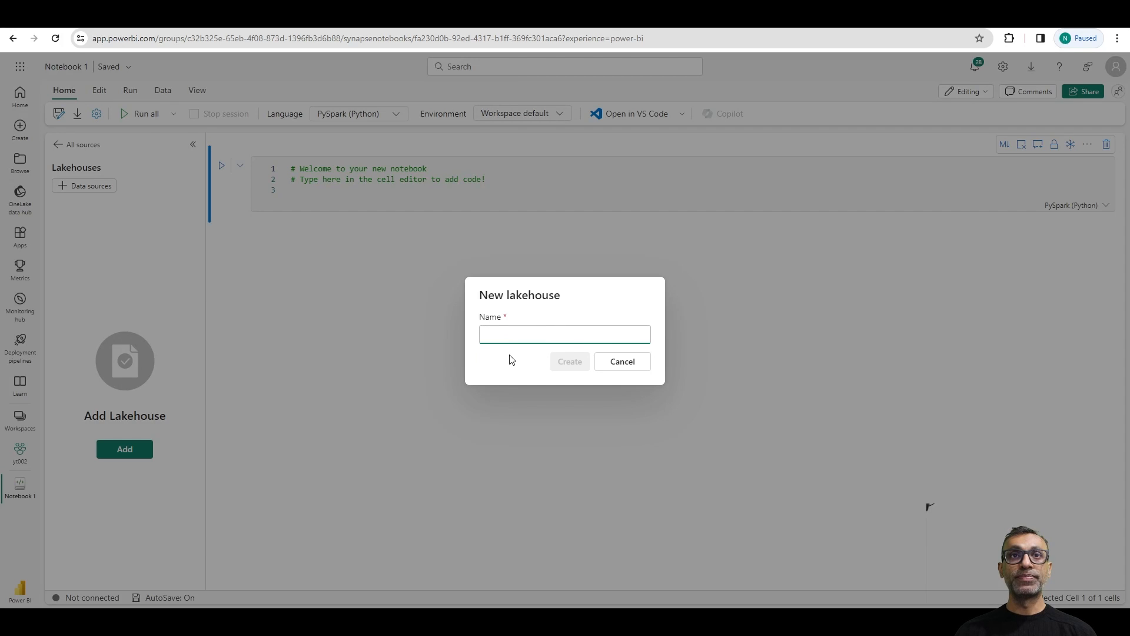
{"action": "type", "text": "lh_on"}
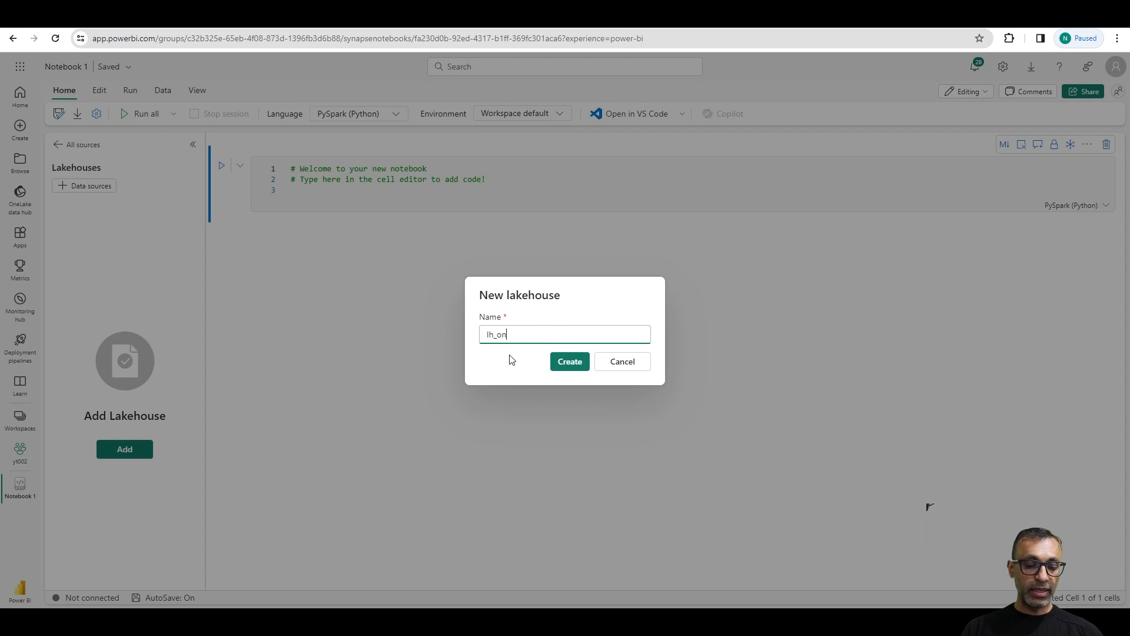
{"action": "left_click", "coordinate": [569, 362]}
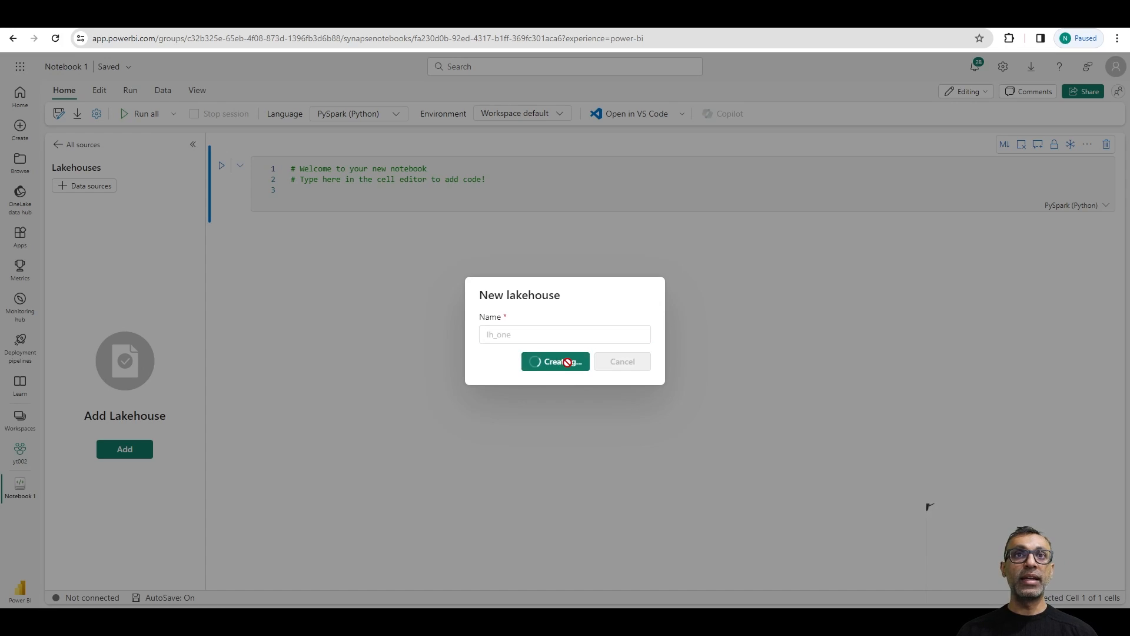
{"action": "left_click", "coordinate": [554, 361]}
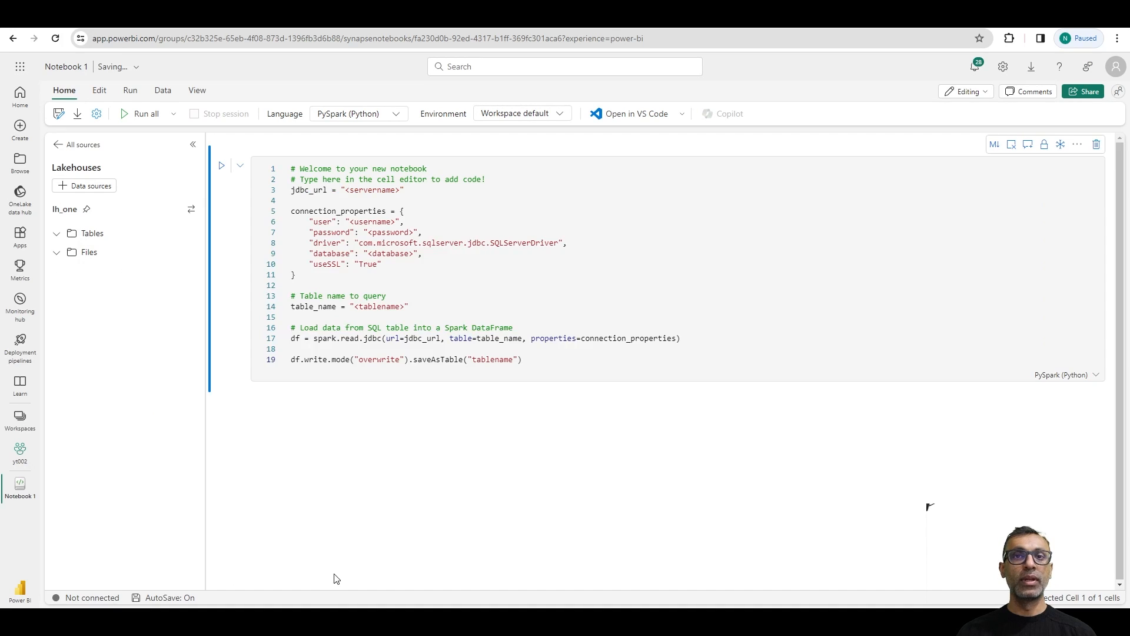
{"action": "mouse_move", "coordinate": [413, 573]}
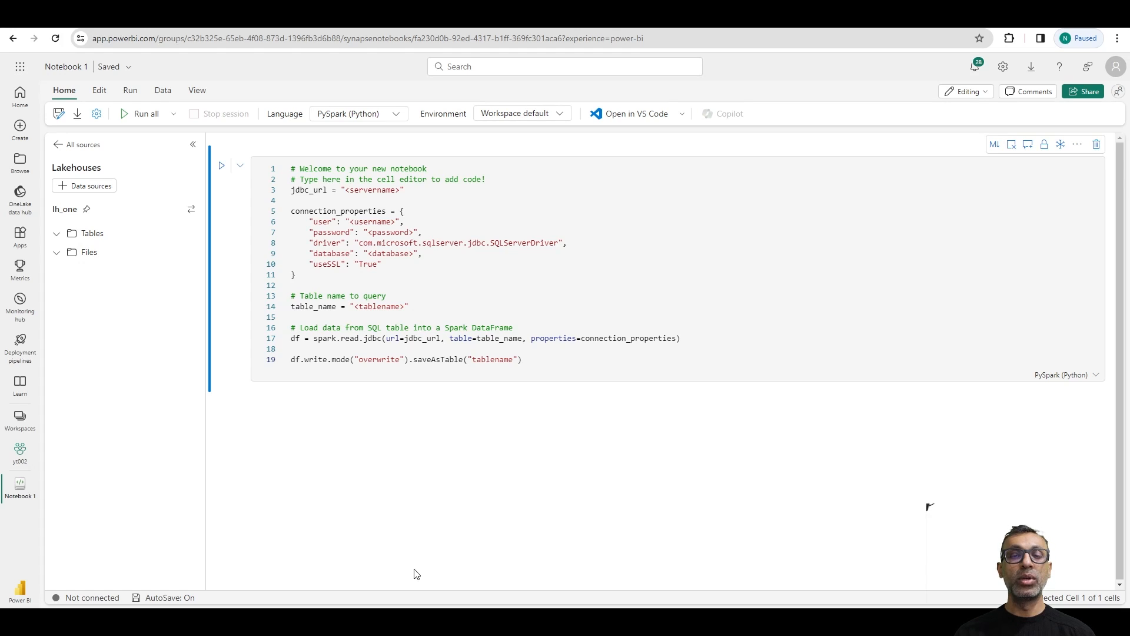
{"action": "mouse_move", "coordinate": [538, 308]}
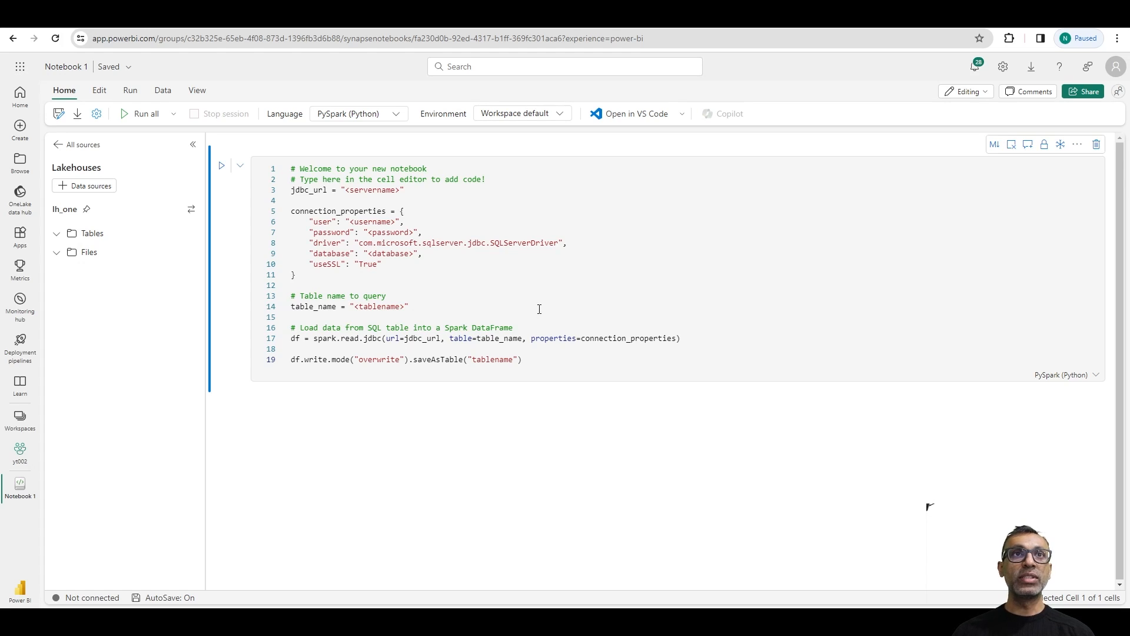
{"action": "mouse_move", "coordinate": [521, 318]}
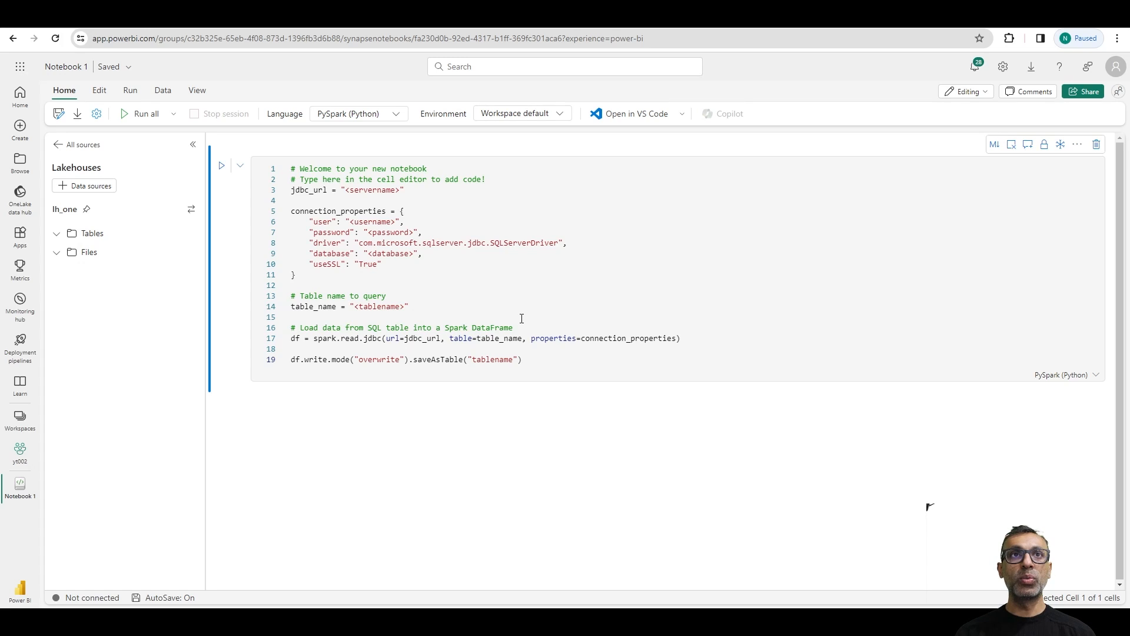
{"action": "mouse_move", "coordinate": [524, 249]}
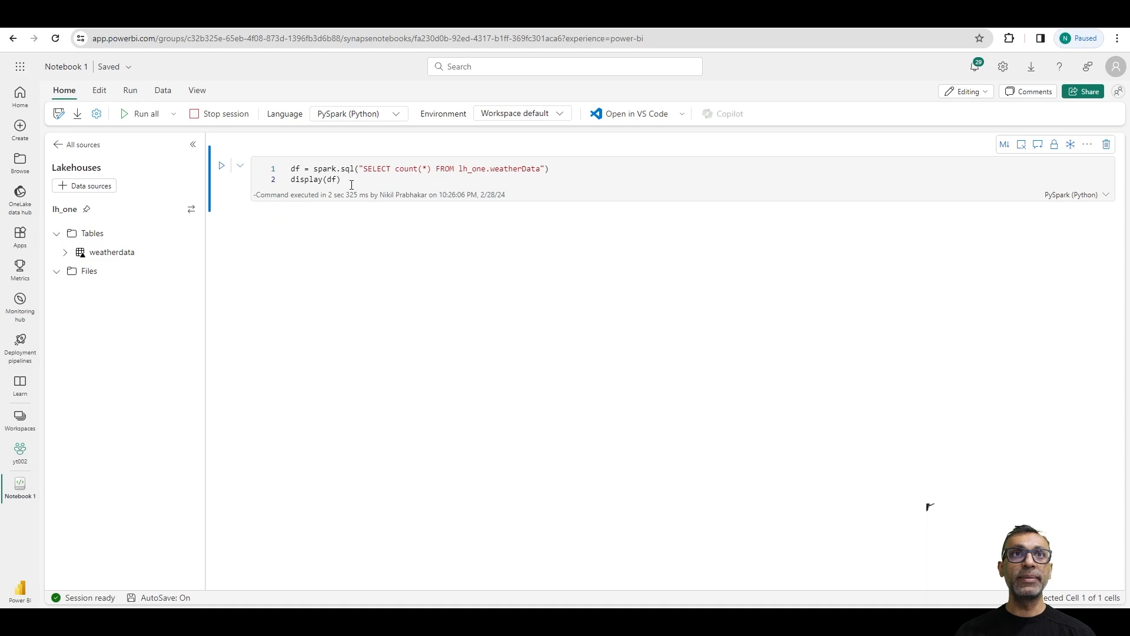
Run the Spark SQL row-count query, returning 7,822,780 rows for weatherData.
{"action": "left_click", "coordinate": [343, 179]}
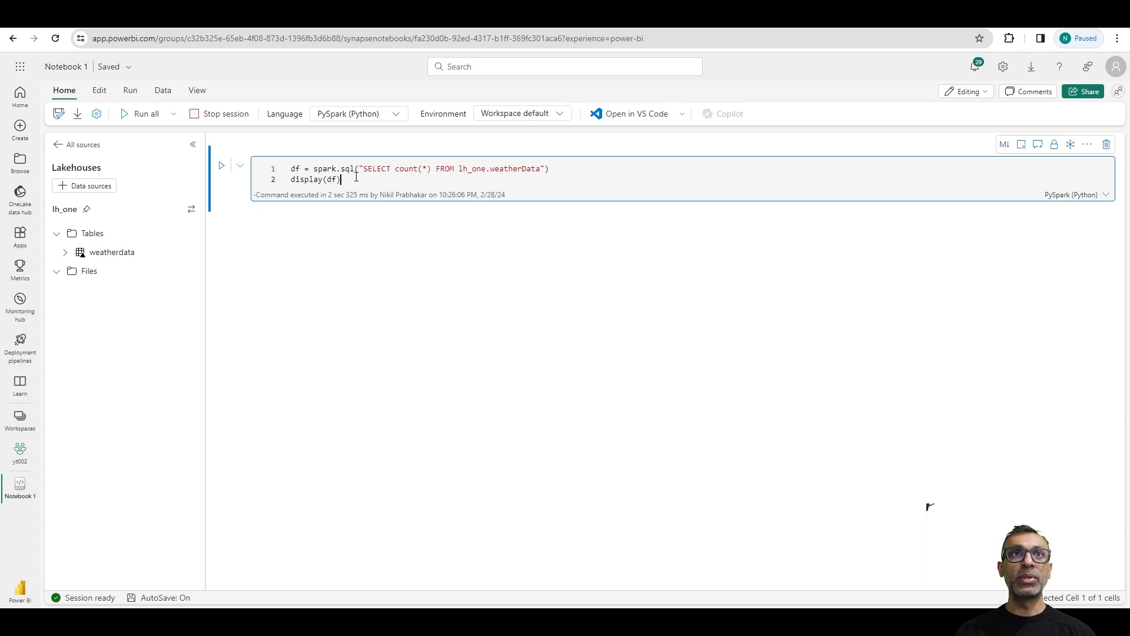
{"action": "left_click", "coordinate": [220, 165]}
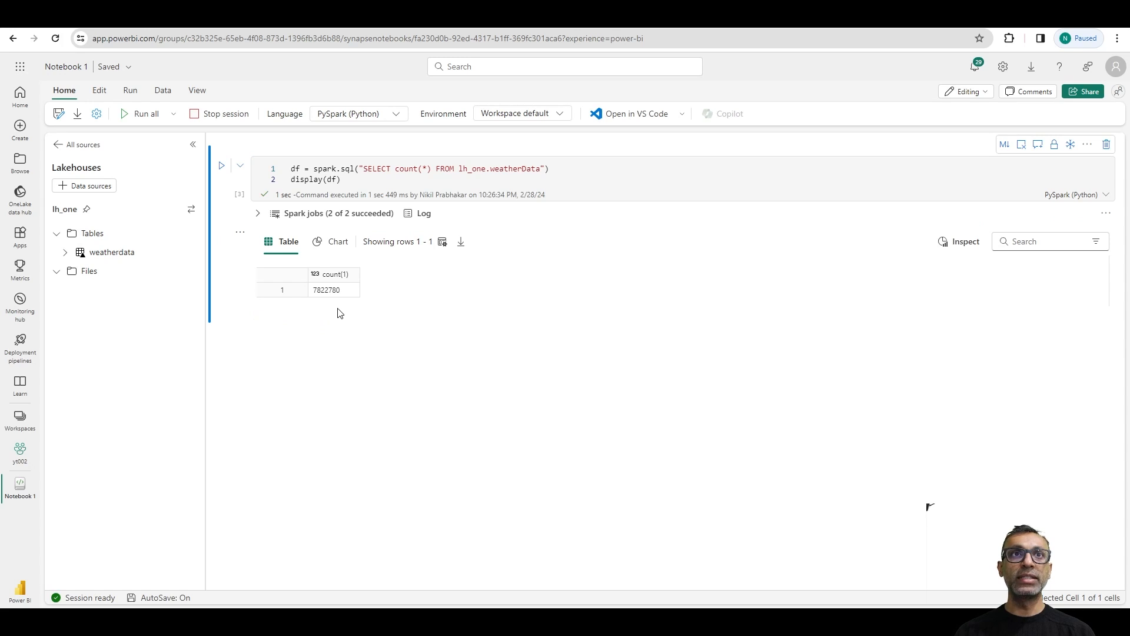
{"action": "mouse_move", "coordinate": [334, 307]}
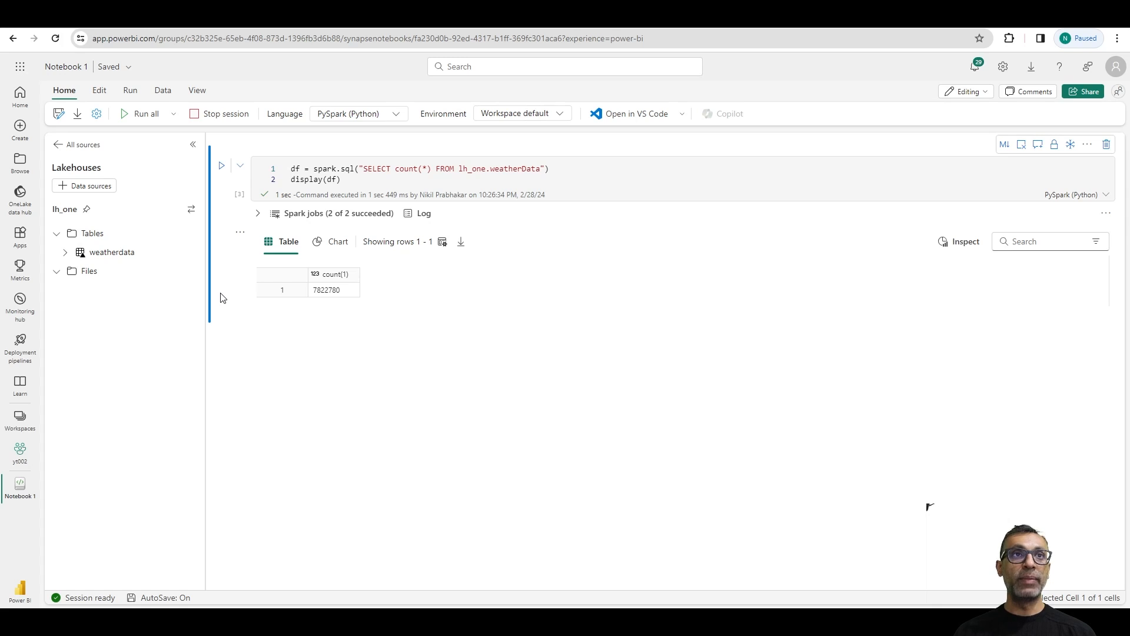
{"action": "mouse_move", "coordinate": [200, 300]}
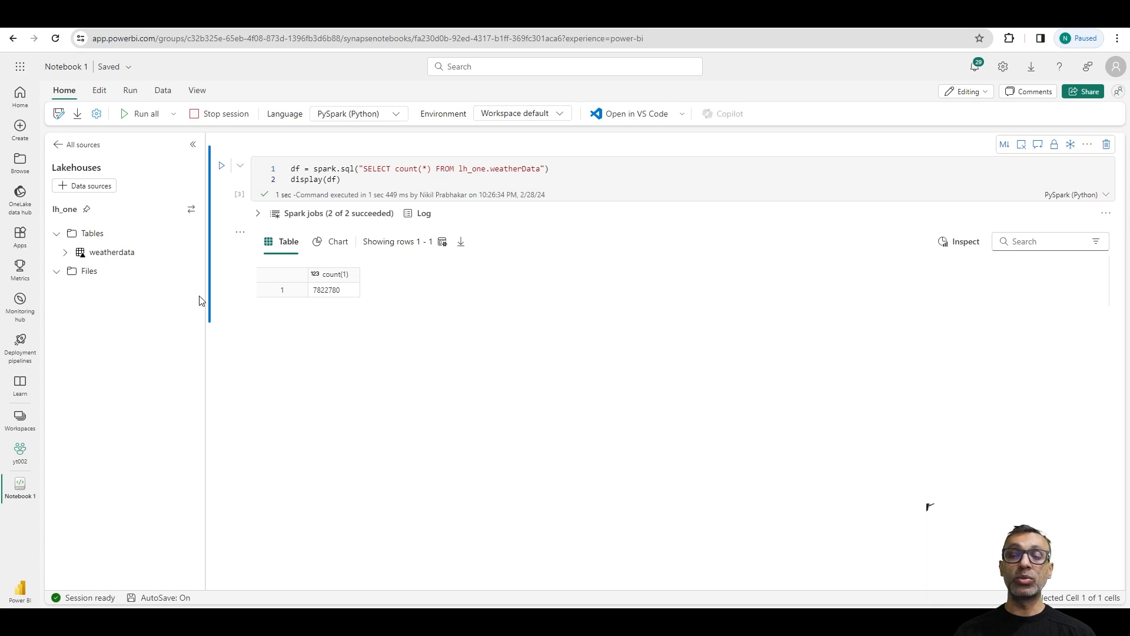
Switch the Lakehouses pane to lh_two so its stations table is listed.
{"action": "left_click", "coordinate": [190, 211]}
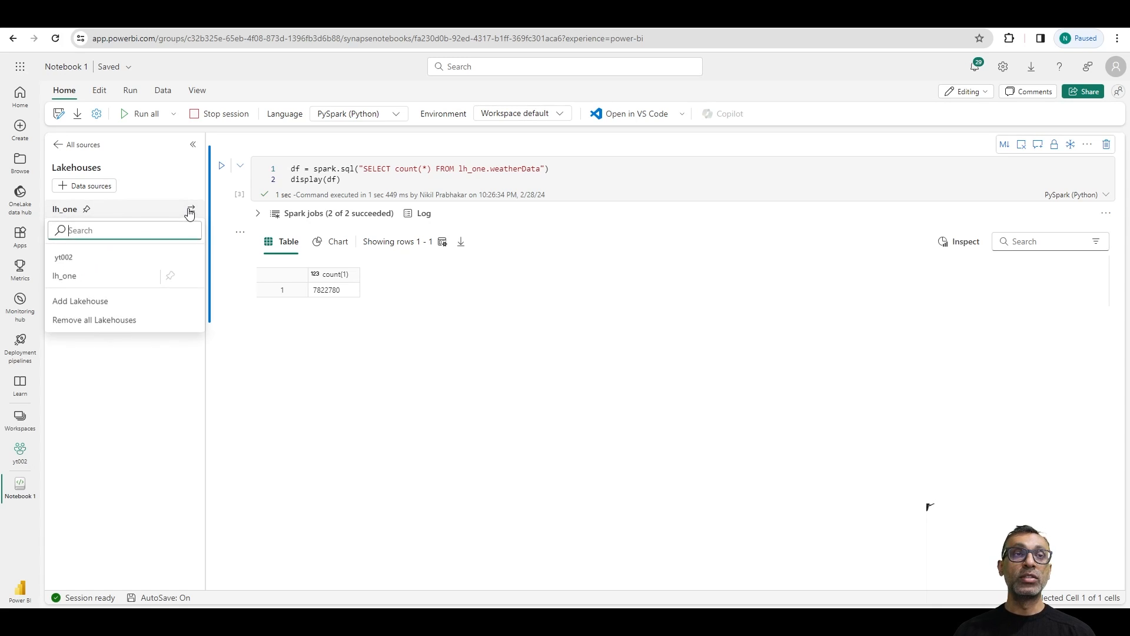
{"action": "left_click", "coordinate": [191, 210]}
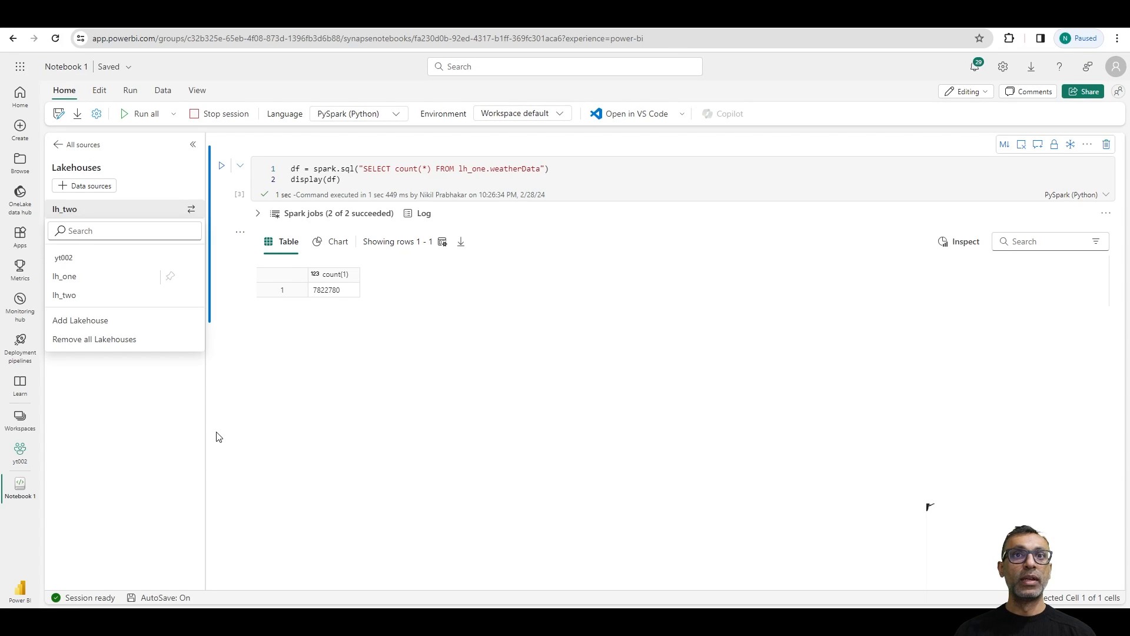
{"action": "mouse_move", "coordinate": [64, 276]}
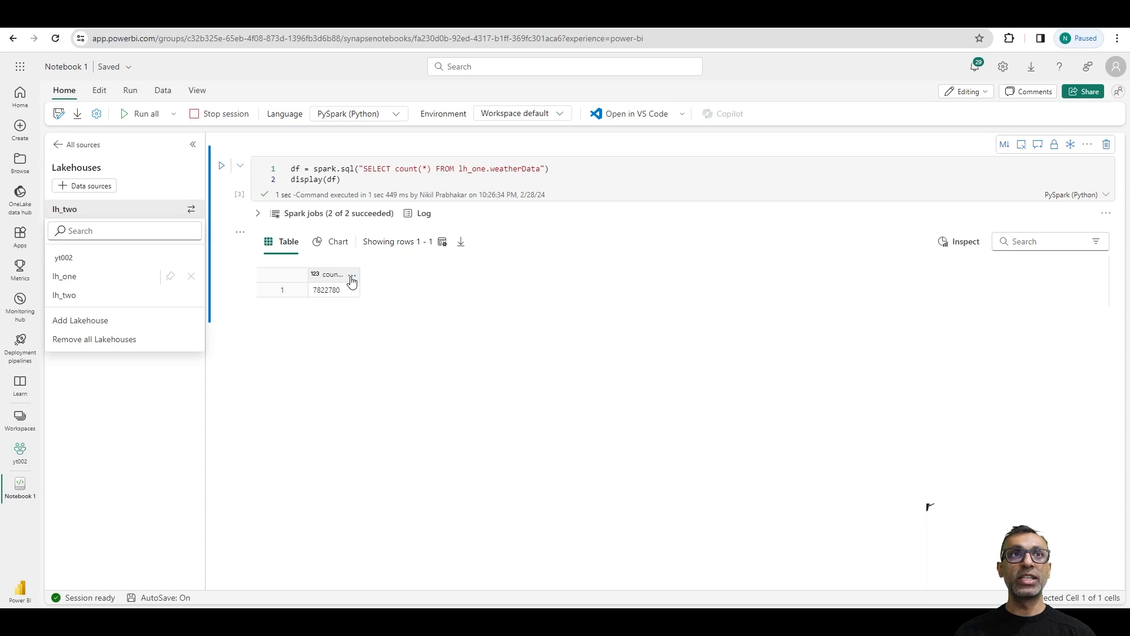
{"action": "mouse_move", "coordinate": [171, 294]}
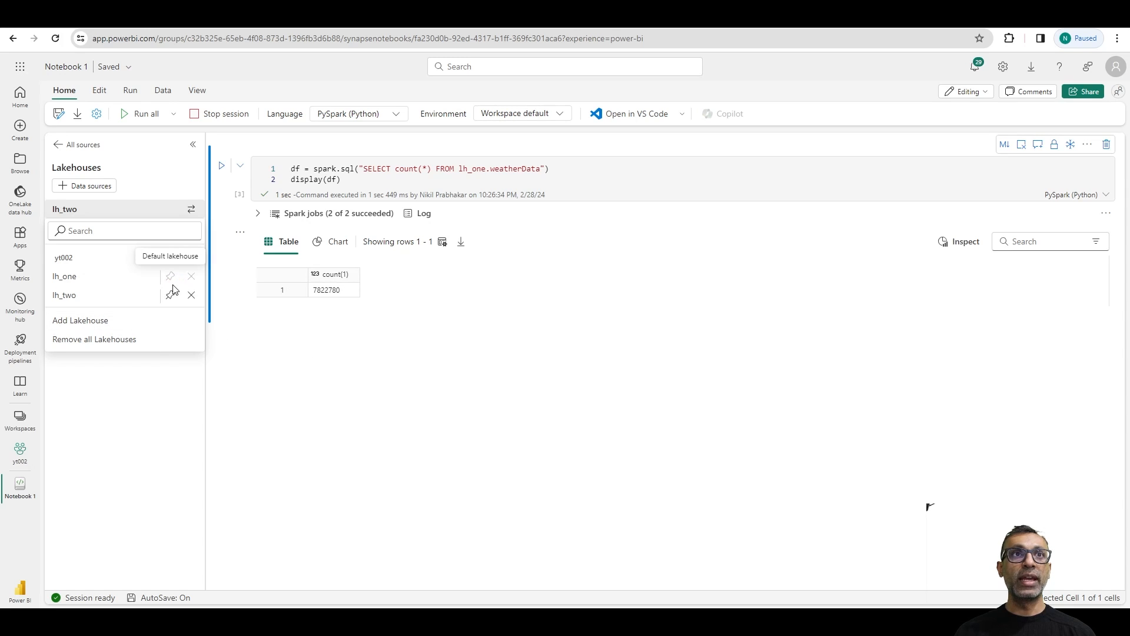
{"action": "mouse_move", "coordinate": [72, 280]}
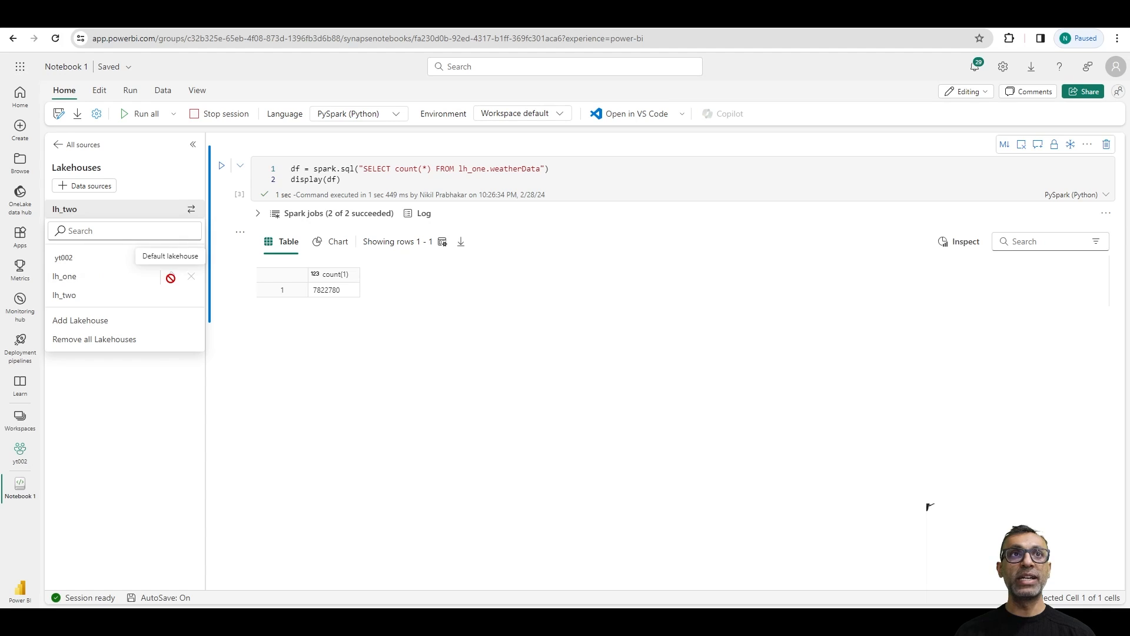
{"action": "mouse_move", "coordinate": [209, 304]}
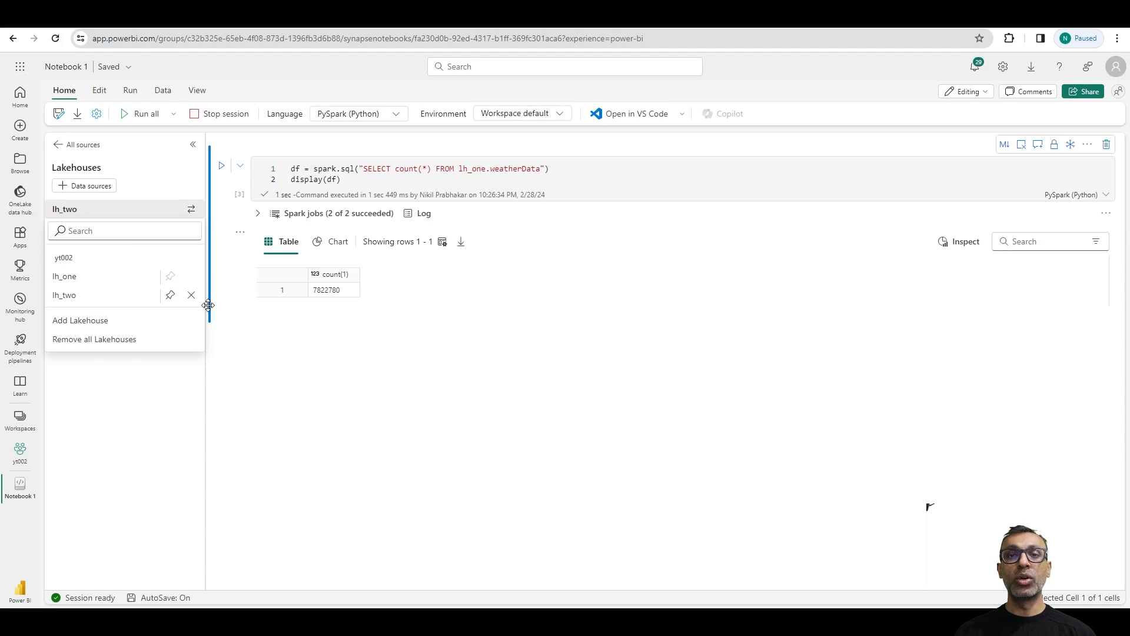
{"action": "mouse_move", "coordinate": [365, 240]}
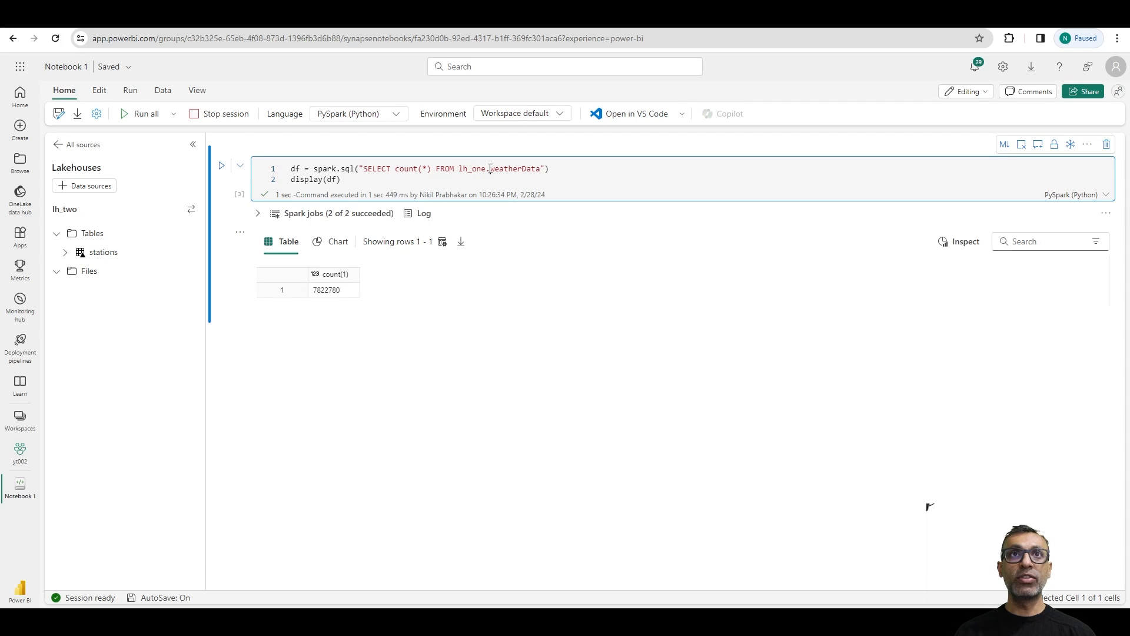
Remove the 'lh_one.' prefix from the count query and make lh_one the active lakehouse.
{"action": "double_click", "coordinate": [473, 168]}
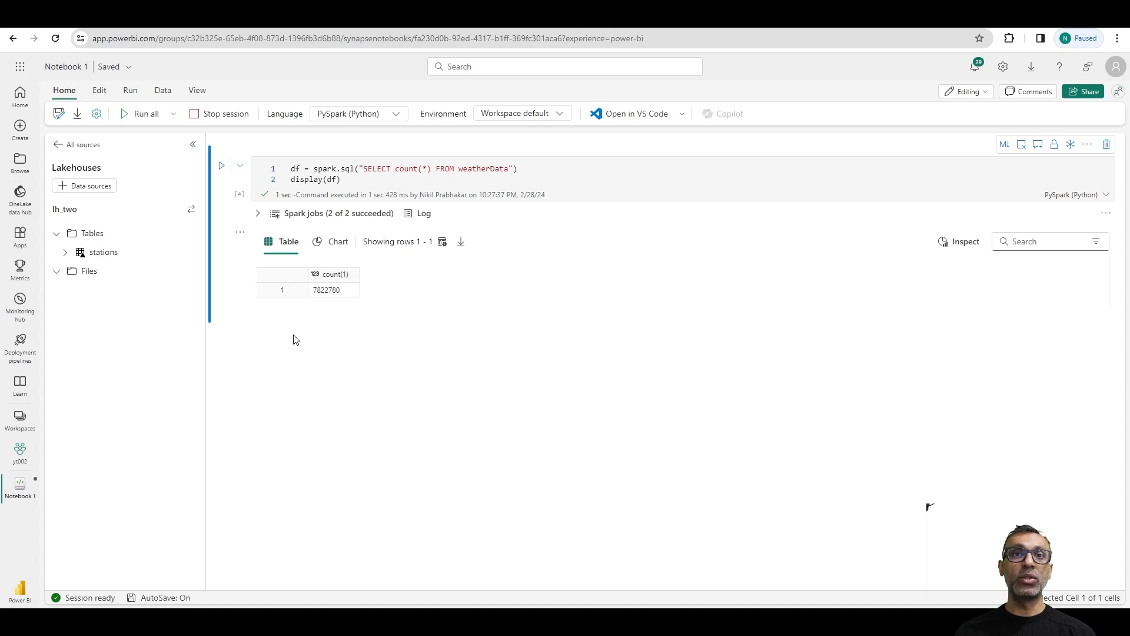
{"action": "mouse_move", "coordinate": [242, 280]}
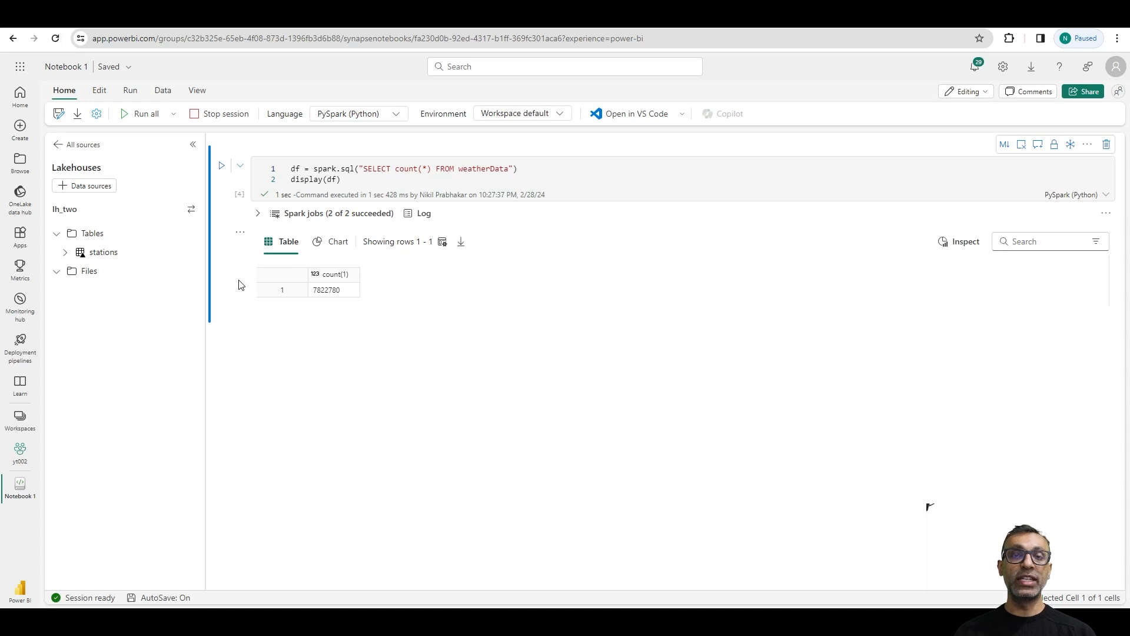
{"action": "mouse_move", "coordinate": [254, 358]}
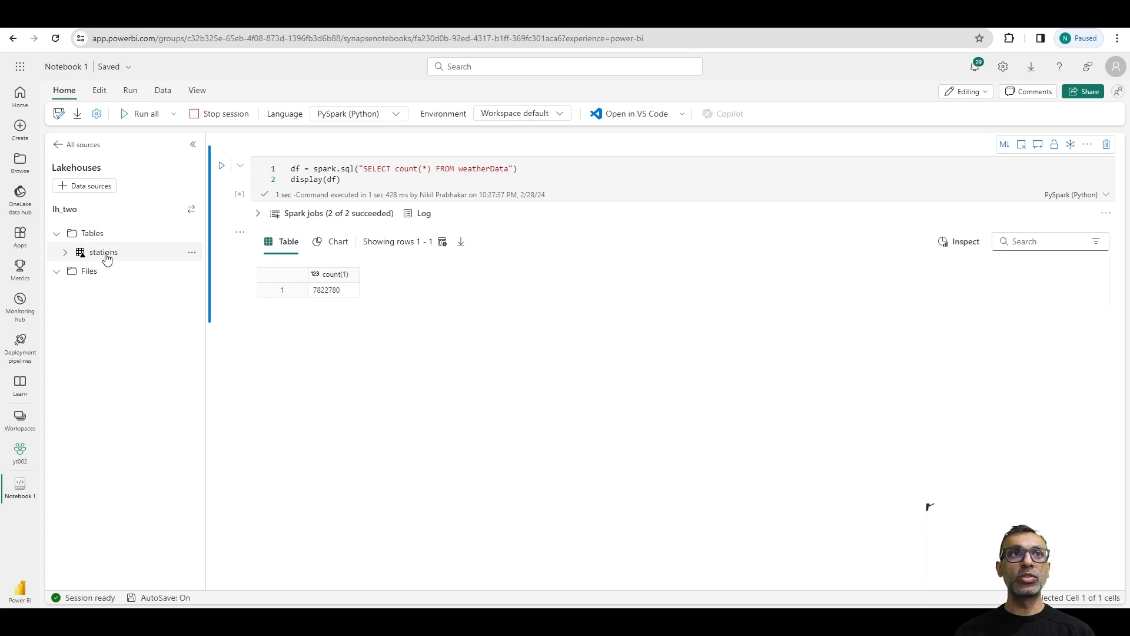
{"action": "mouse_move", "coordinate": [104, 252]}
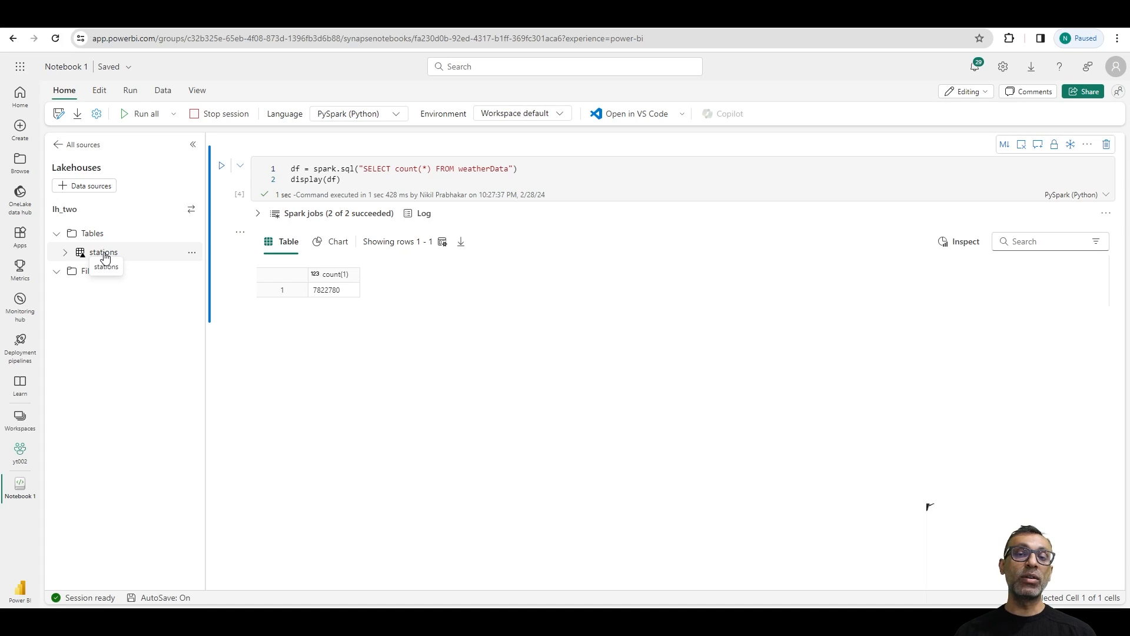
{"action": "mouse_move", "coordinate": [232, 229]}
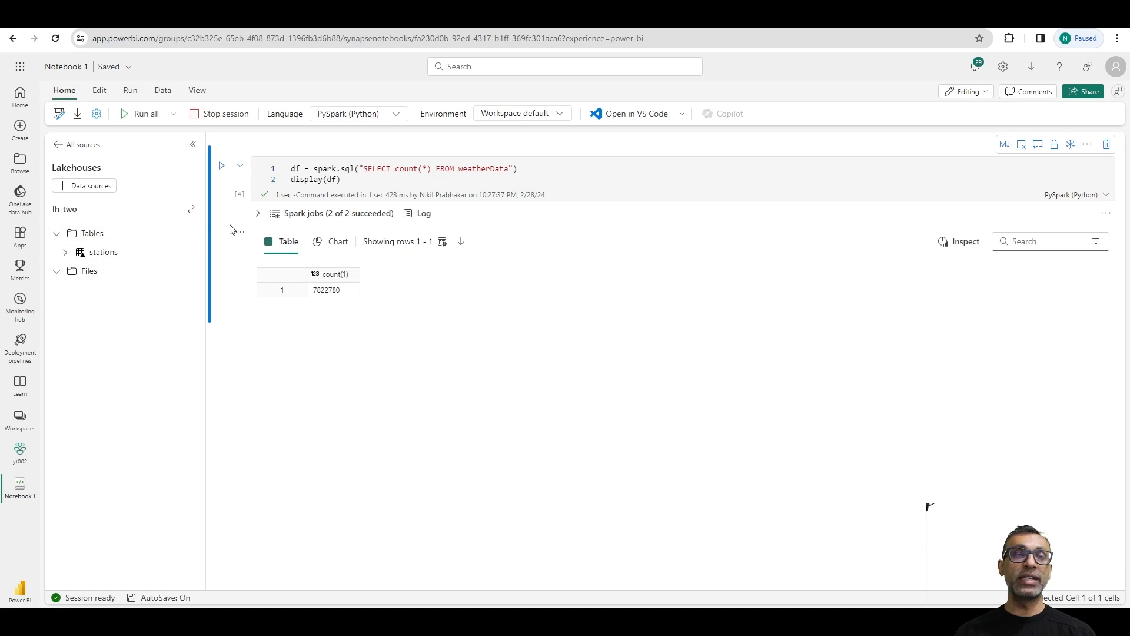
{"action": "left_click", "coordinate": [191, 210]}
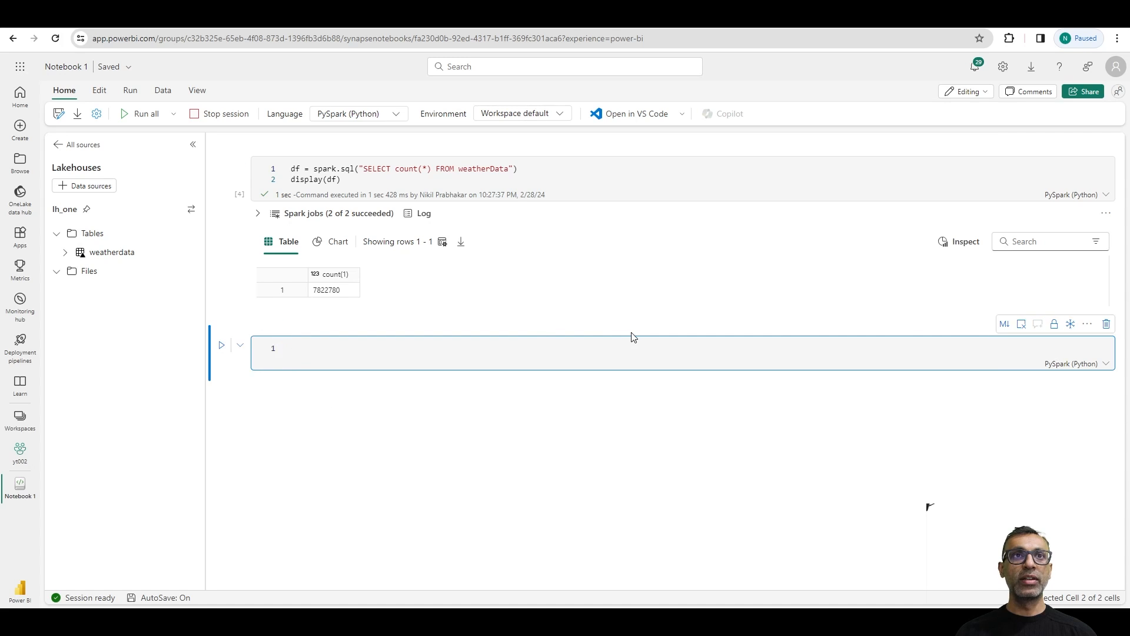
Set the cell to Spark SQL and run the join of lh_one.weatherData with lh_two.stations on StationID.
{"action": "left_click", "coordinate": [1074, 363]}
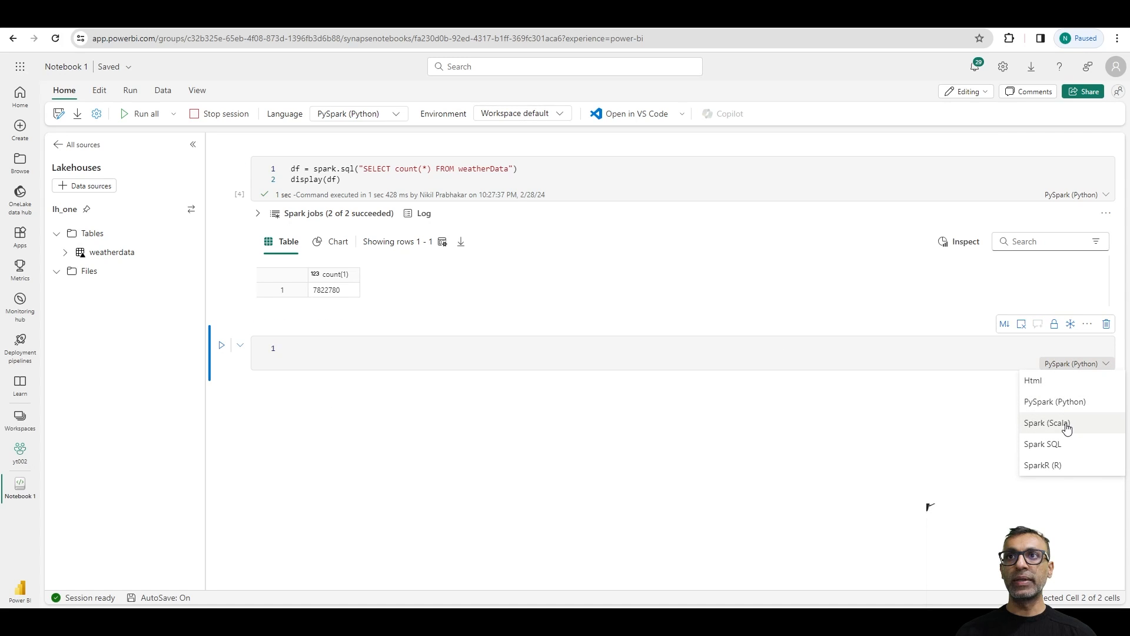
{"action": "left_click", "coordinate": [1042, 444]}
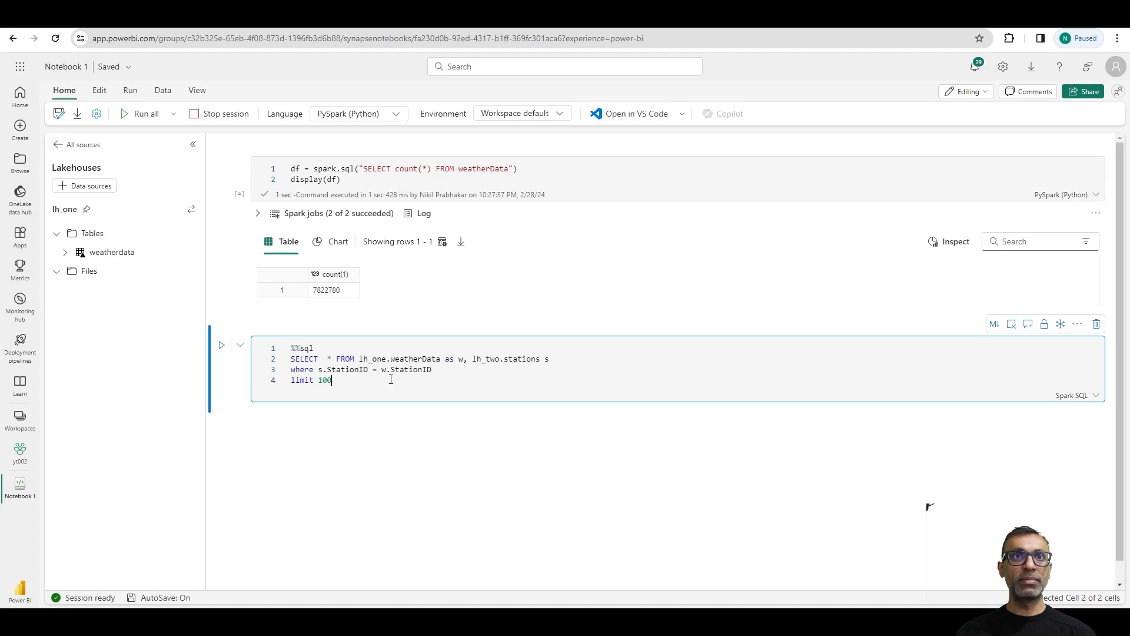
{"action": "left_click", "coordinate": [222, 345]}
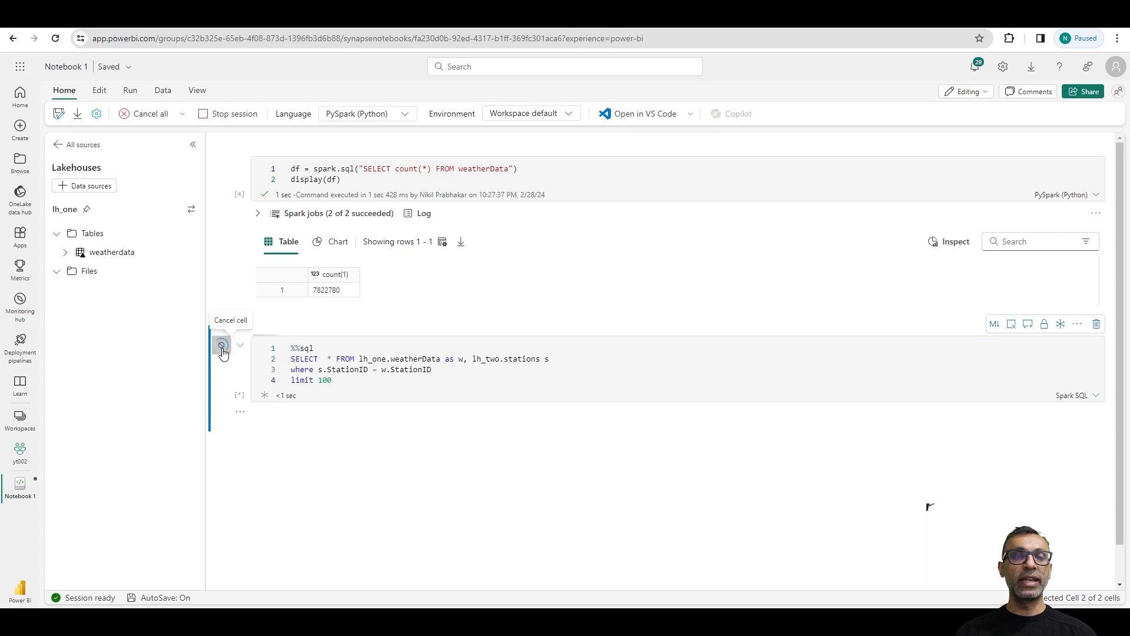
{"action": "left_click", "coordinate": [221, 345]}
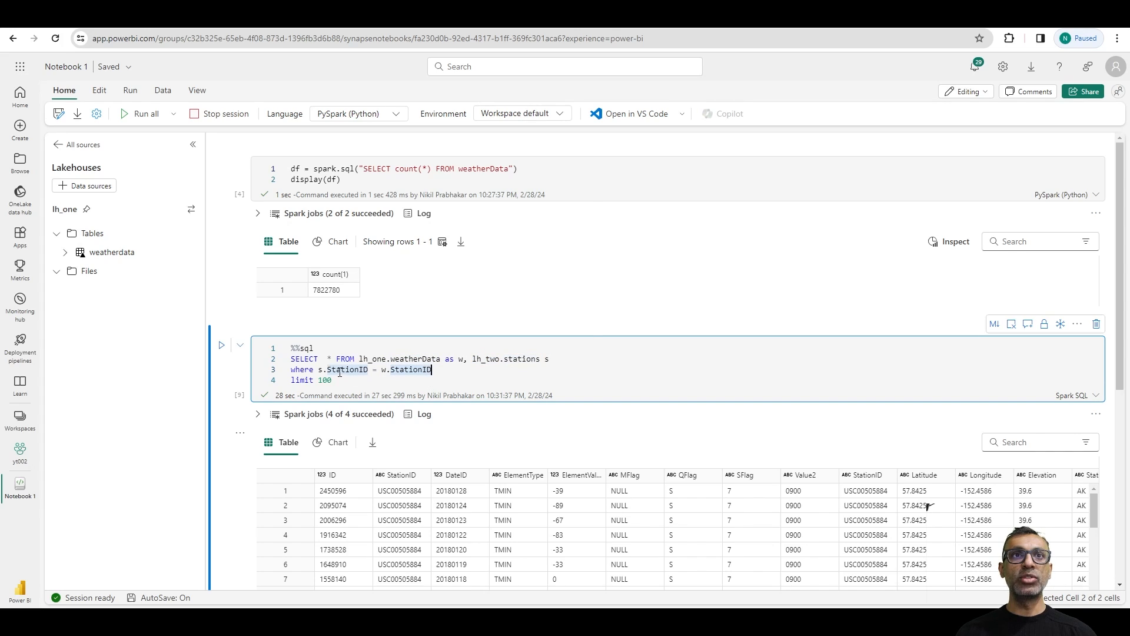
{"action": "mouse_move", "coordinate": [747, 480]}
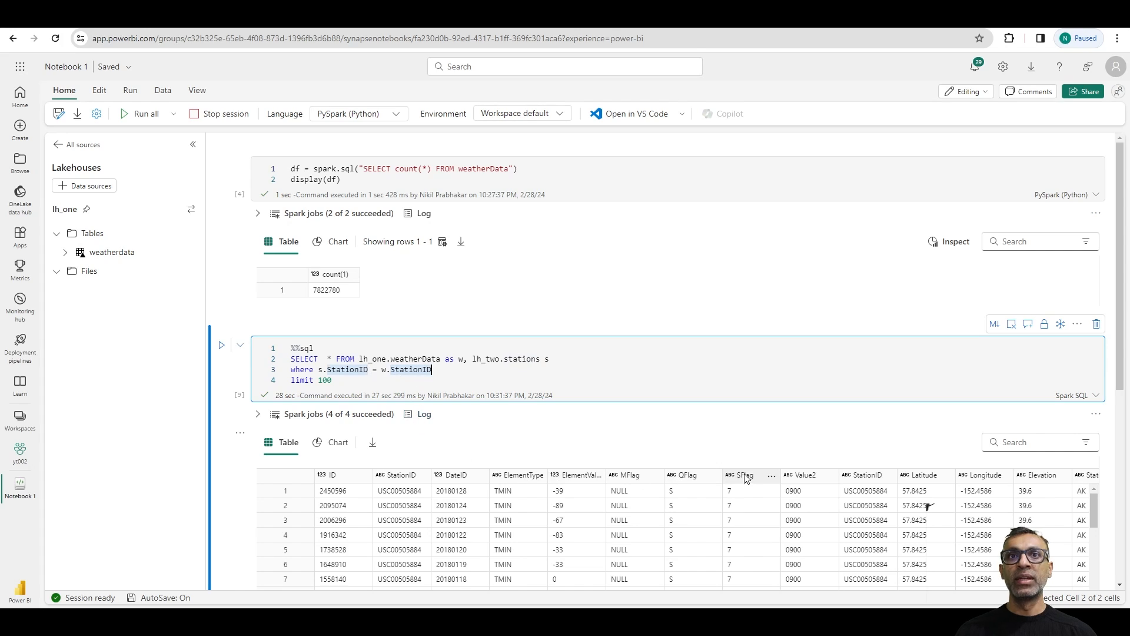
{"action": "mouse_move", "coordinate": [744, 477]}
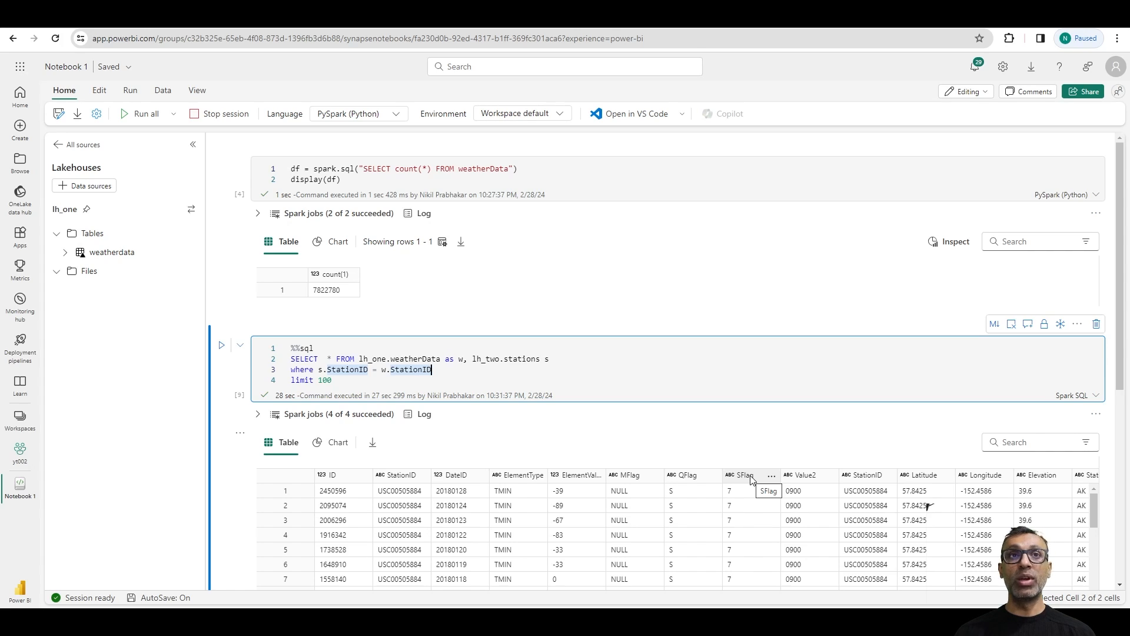
{"action": "mouse_move", "coordinate": [187, 512]}
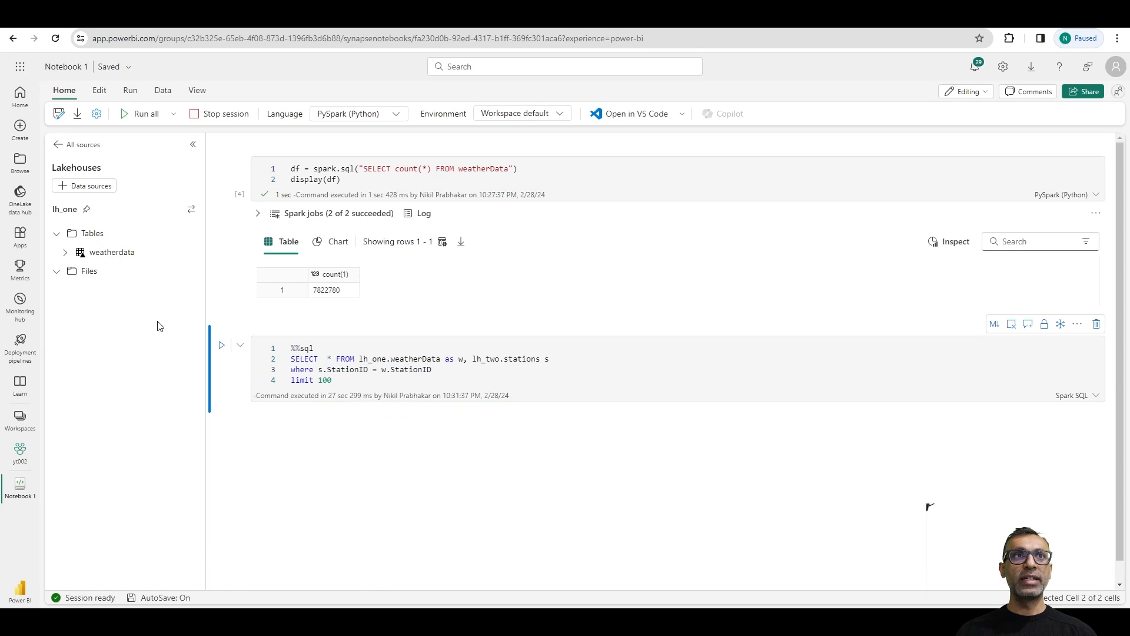
{"action": "mouse_move", "coordinate": [112, 252]}
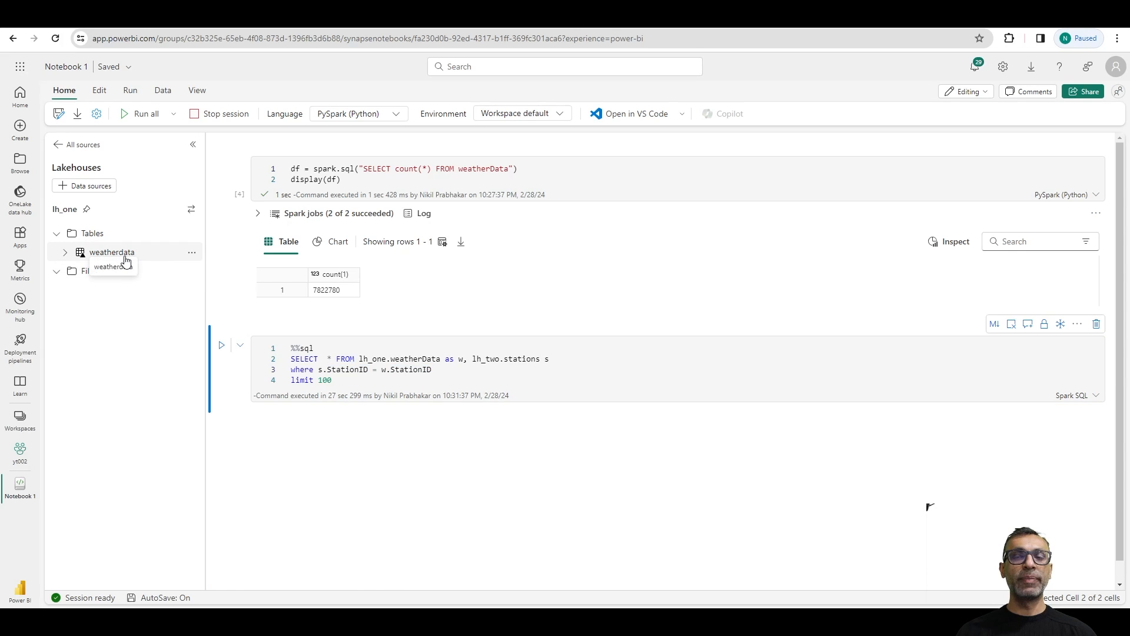
{"action": "mouse_move", "coordinate": [193, 258]}
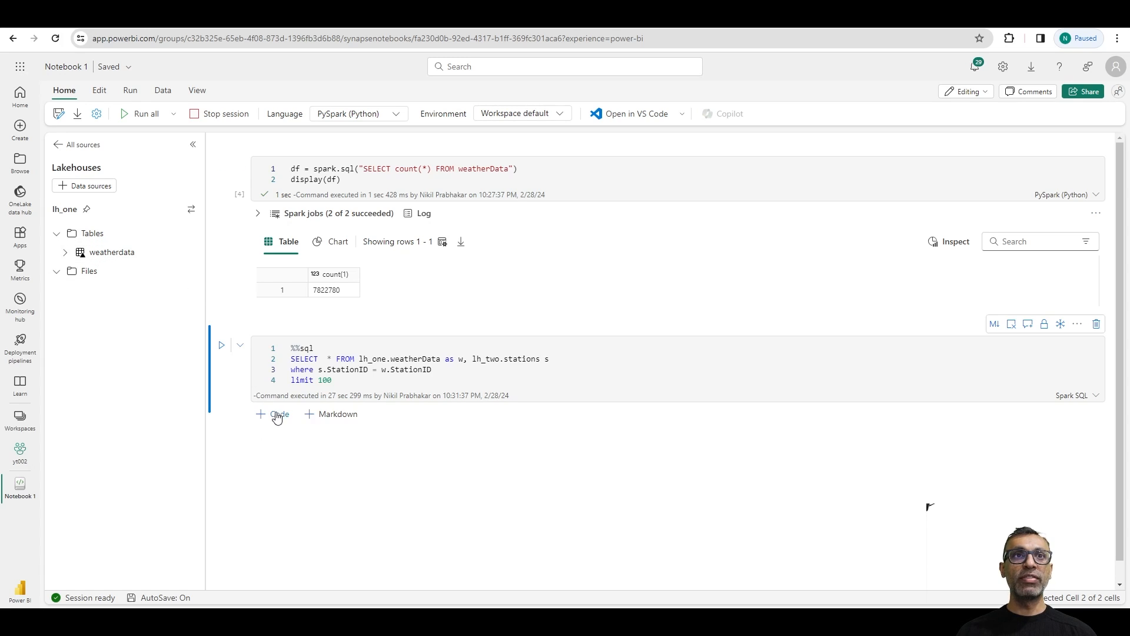
Add a code cell loading weatherdata by its OneLake abfss delta path from lh_one.
{"action": "left_click", "coordinate": [272, 413]}
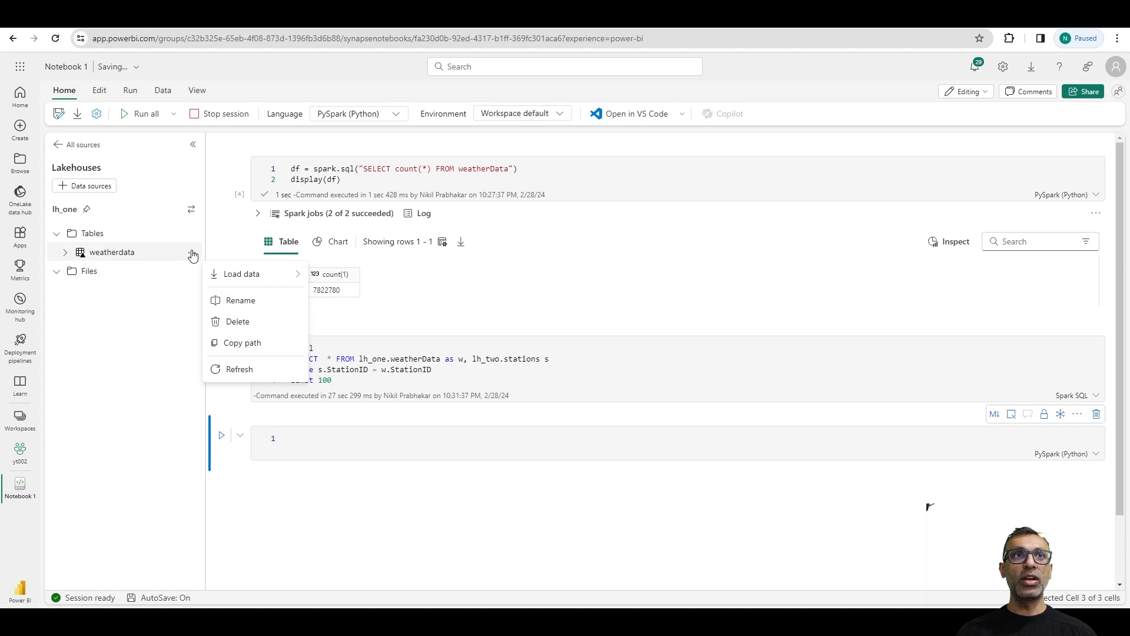
{"action": "left_click", "coordinate": [292, 447]}
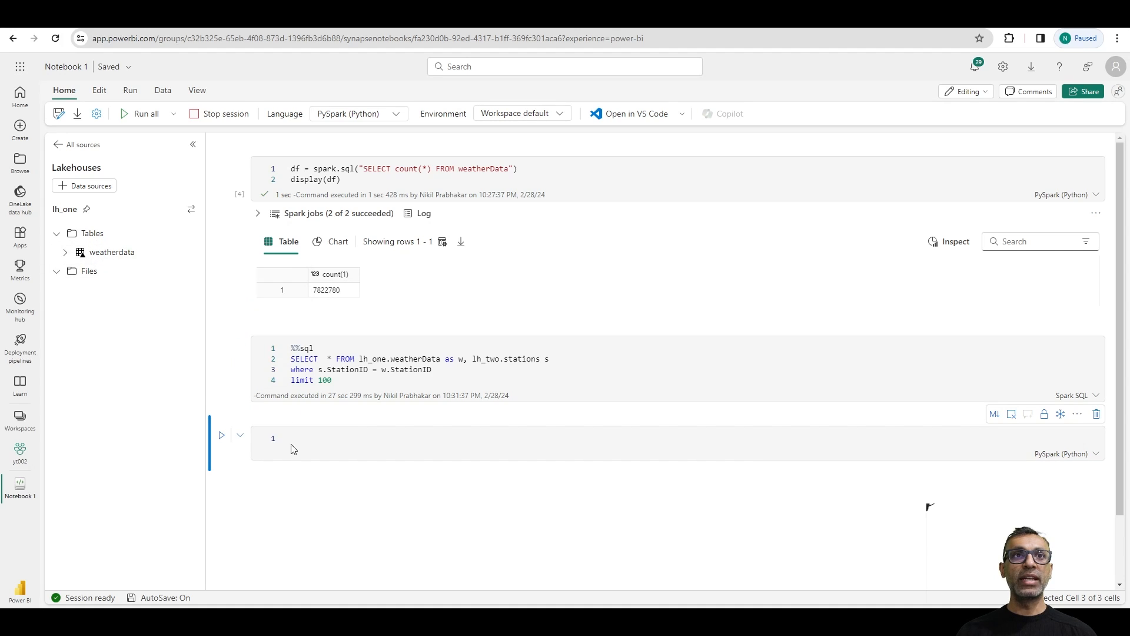
{"action": "left_click", "coordinate": [306, 440]}
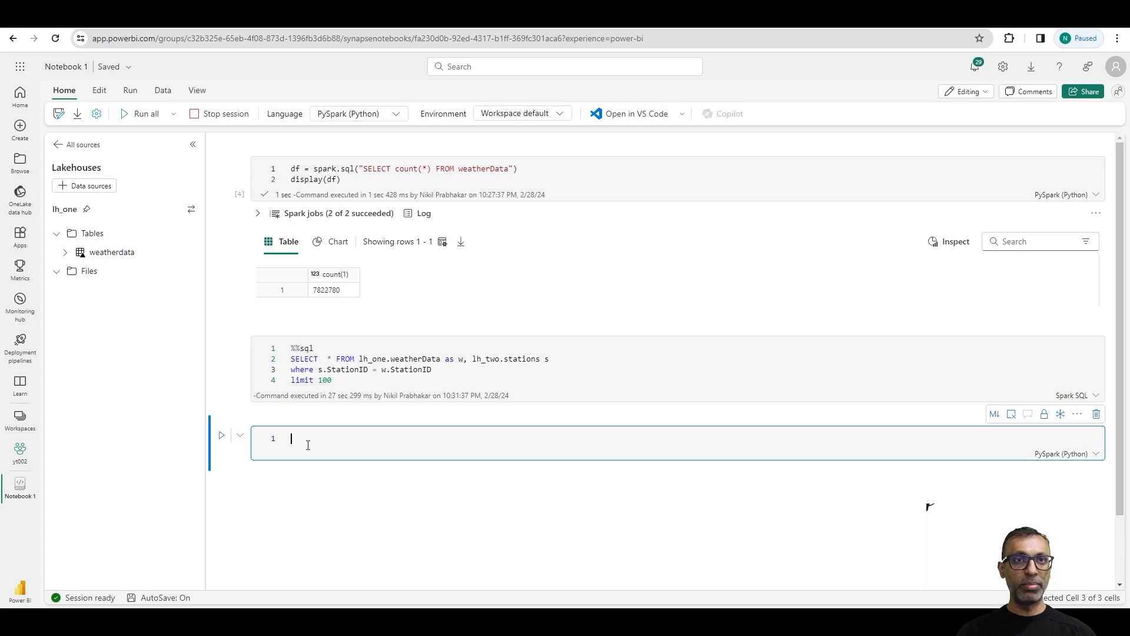
{"action": "type", "text": "abfss://yt002@onelake.dfs.fabric.microsoft.com/lh_one.Lakehouse/Tables/weatherdata\""}
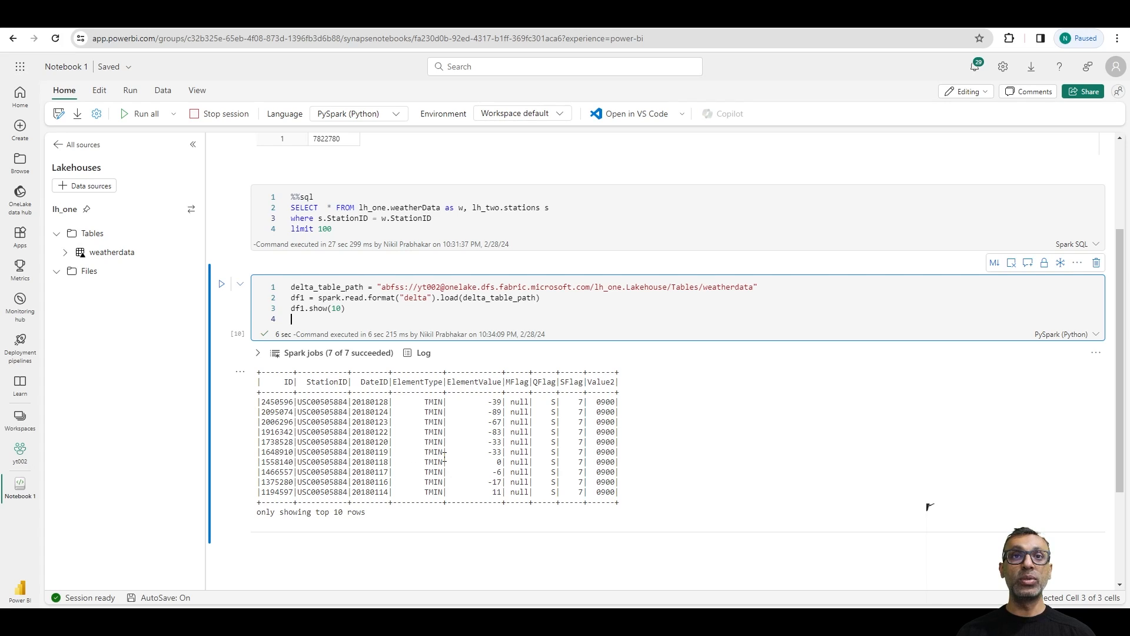
{"action": "mouse_move", "coordinate": [596, 474]}
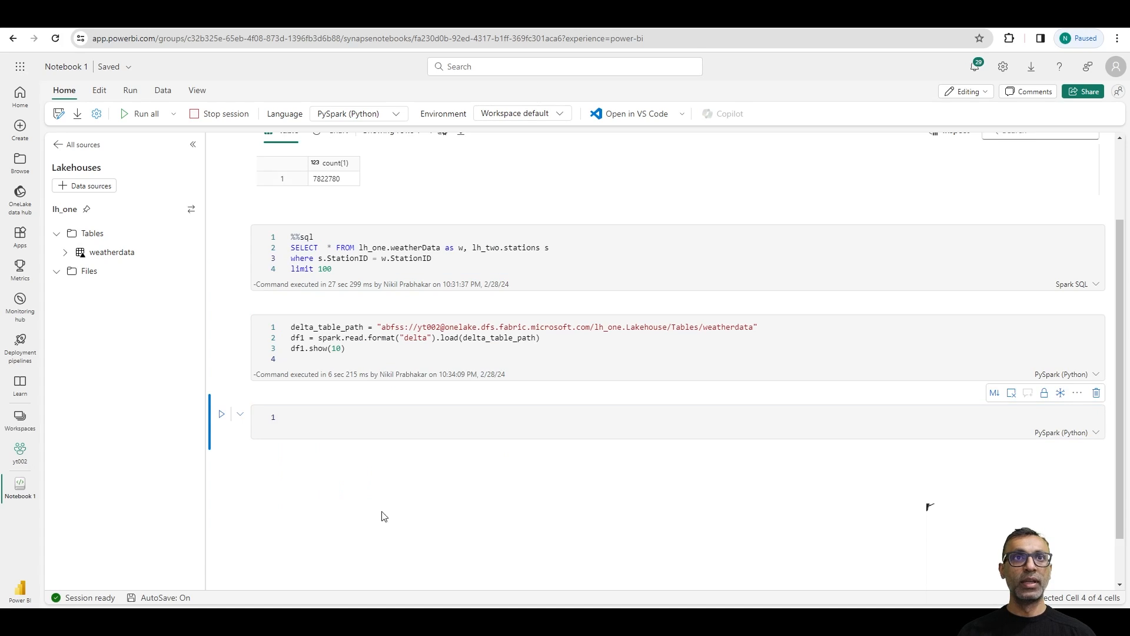
Enter '#!pip install -q deltalake' in the empty cell.
{"action": "type", "text": "#!pip install -q deltalake"}
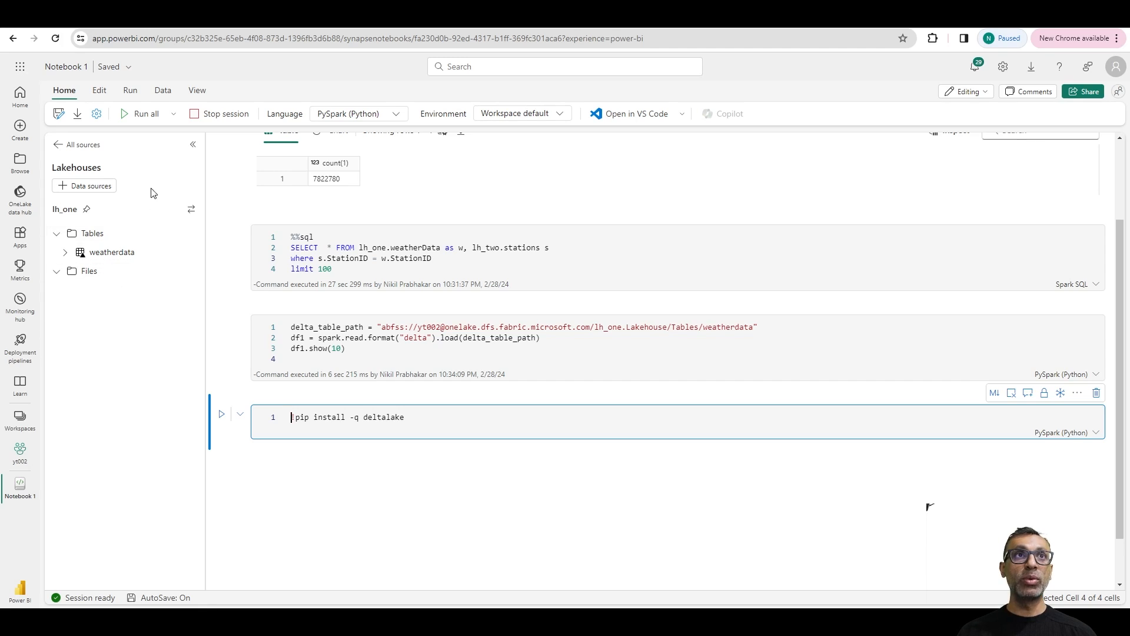
Go to the yt002 workspace and reach its Spark settings Environment page.
{"action": "left_click", "coordinate": [66, 66]}
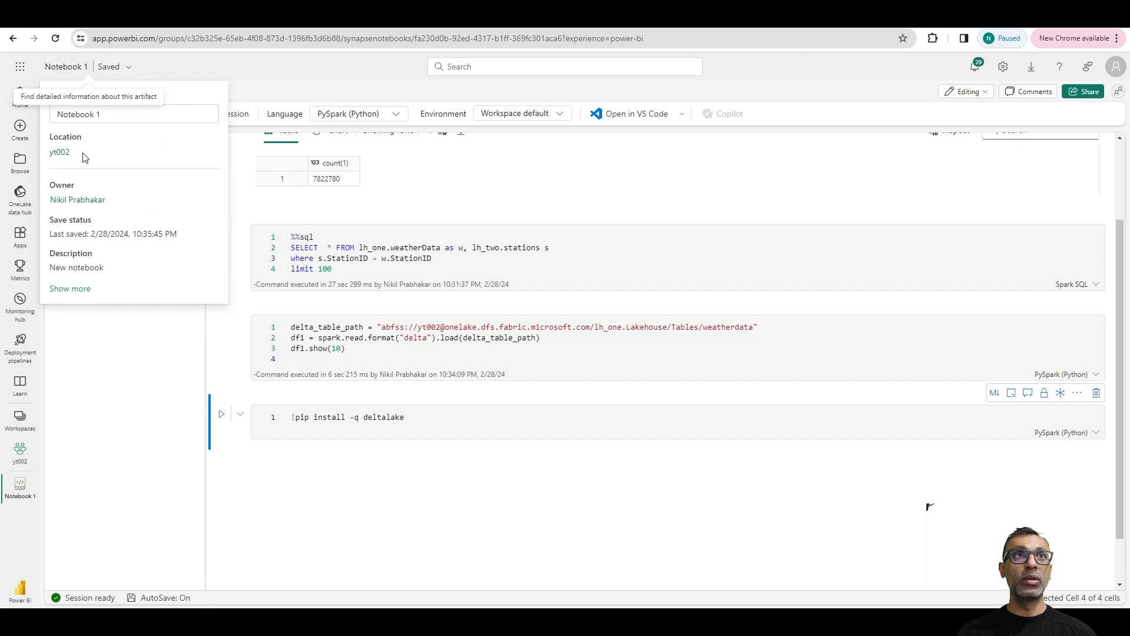
{"action": "left_click", "coordinate": [59, 152]}
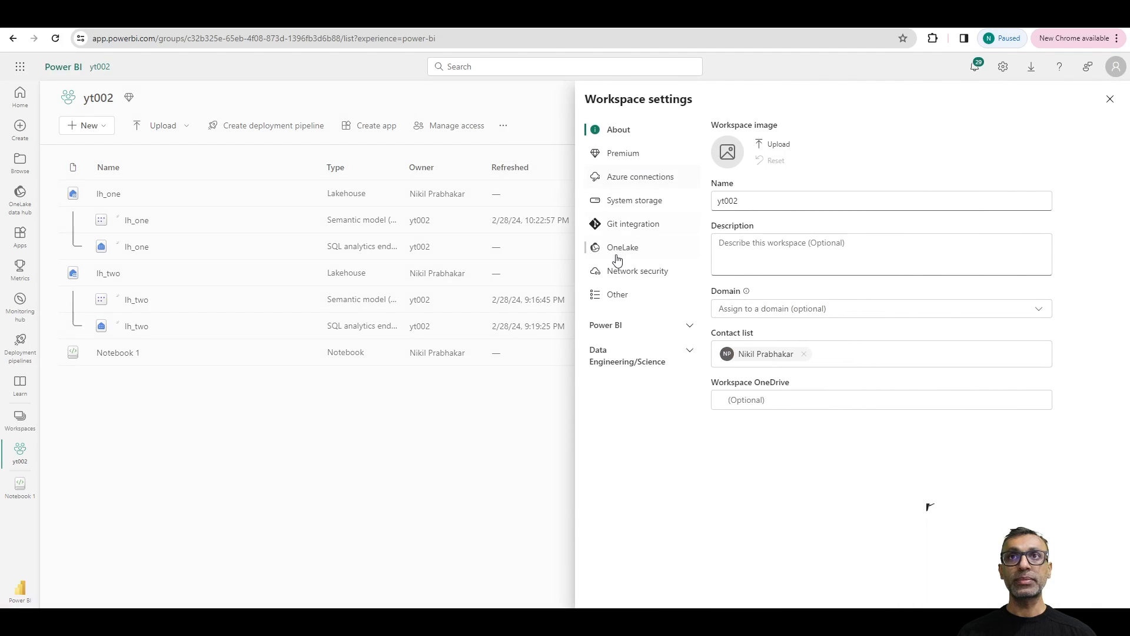
{"action": "left_click", "coordinate": [627, 355]}
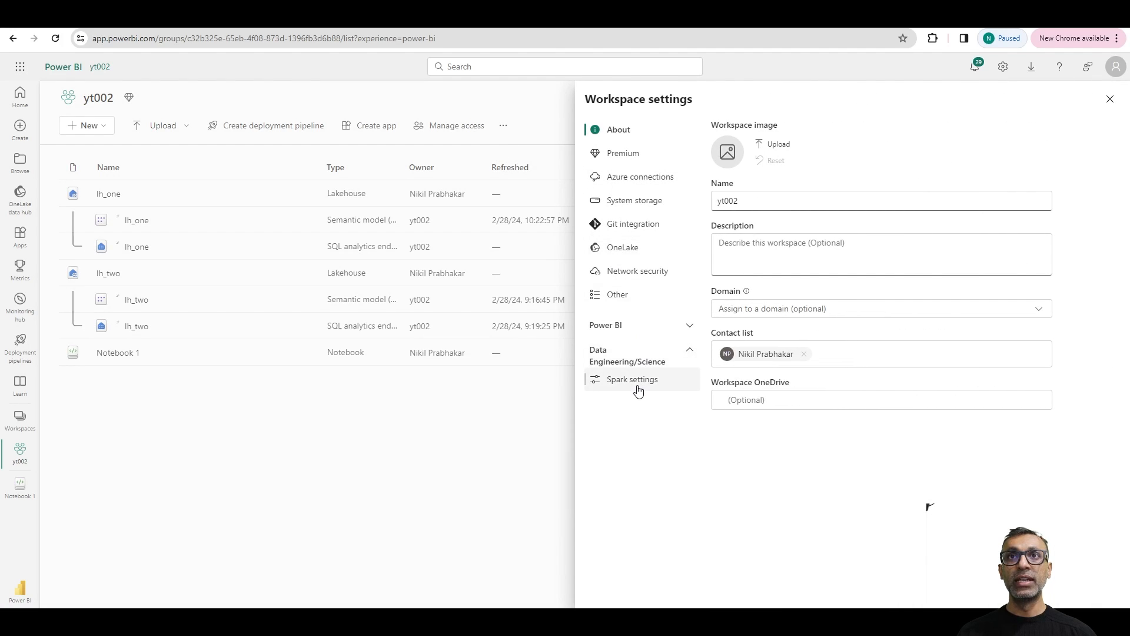
{"action": "left_click", "coordinate": [631, 379]}
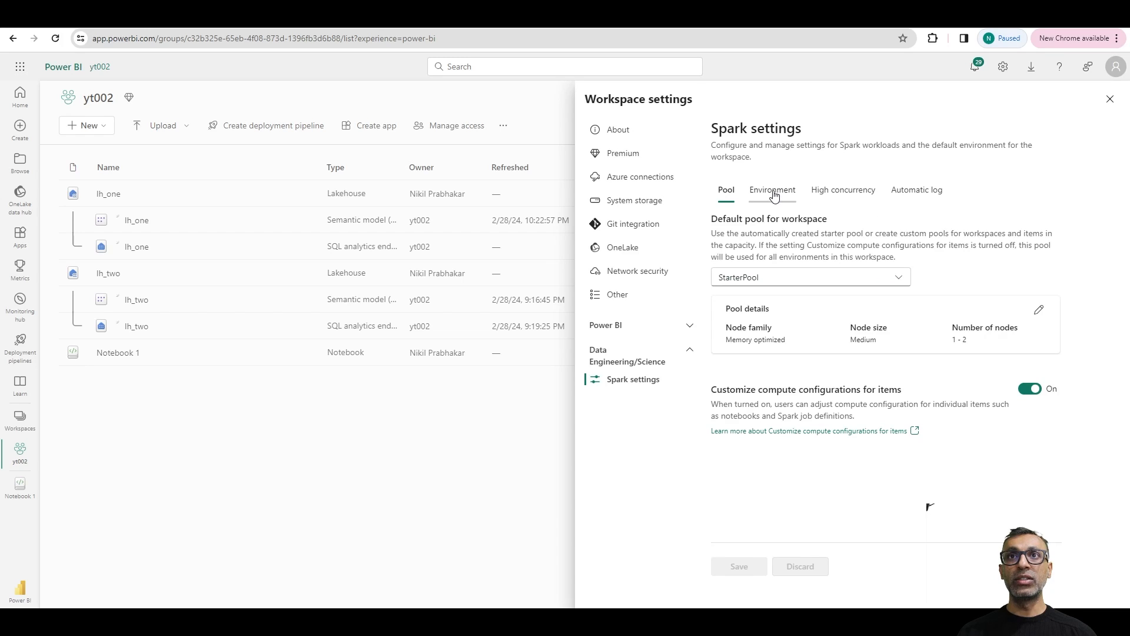
{"action": "left_click", "coordinate": [771, 190]}
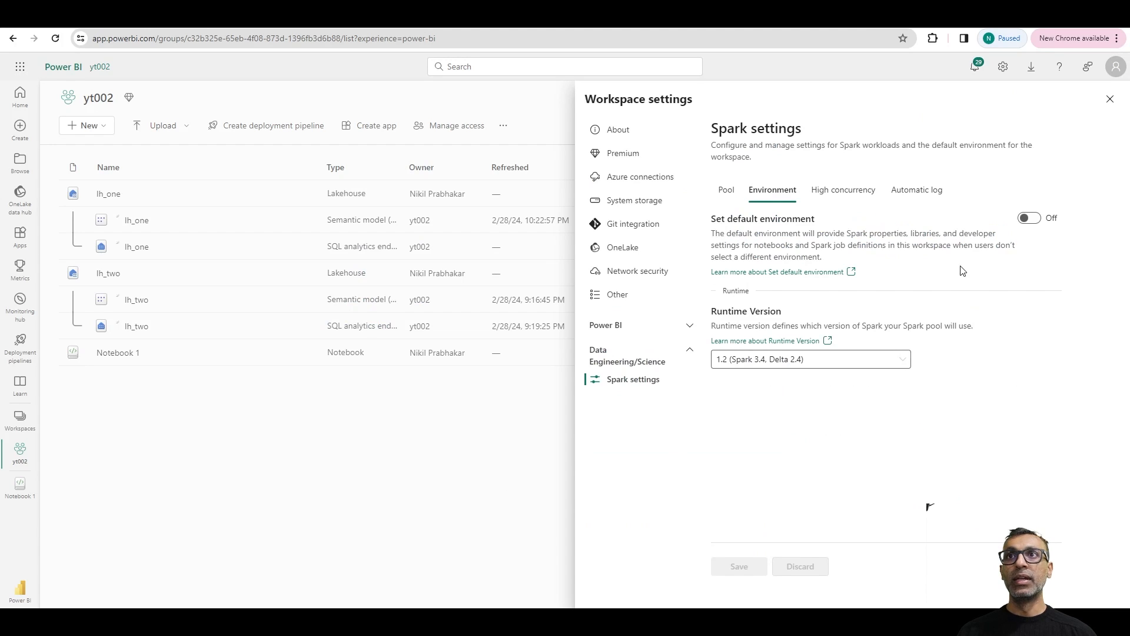
Enable a workspace default environment and list the available environments.
{"action": "left_click", "coordinate": [1029, 218]}
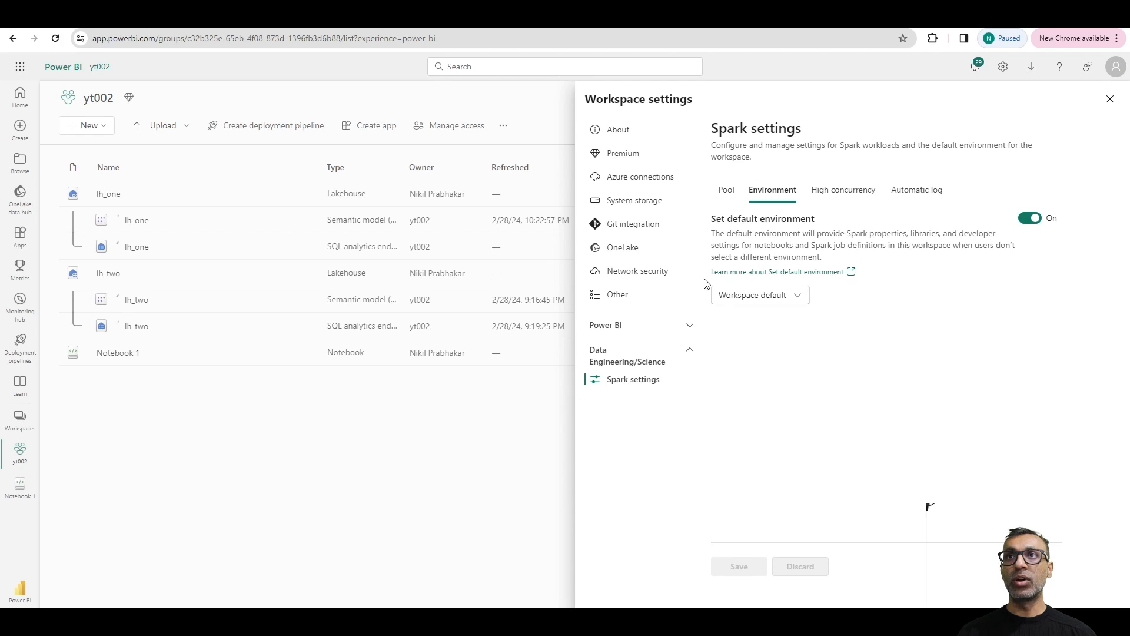
{"action": "left_click", "coordinate": [758, 294]}
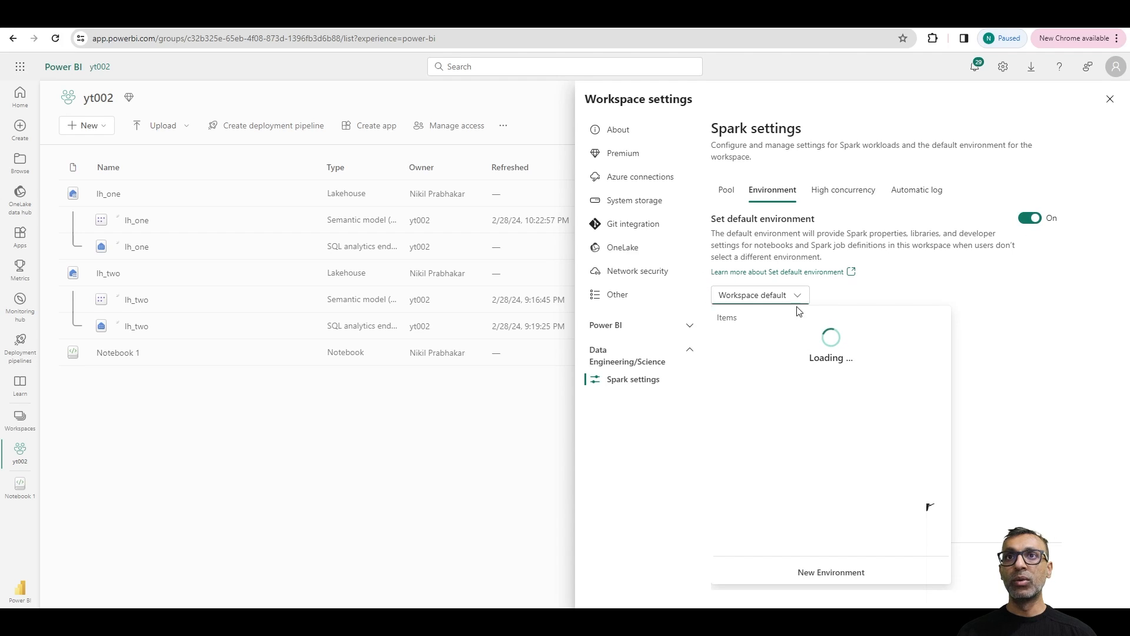
{"action": "mouse_move", "coordinate": [817, 572]}
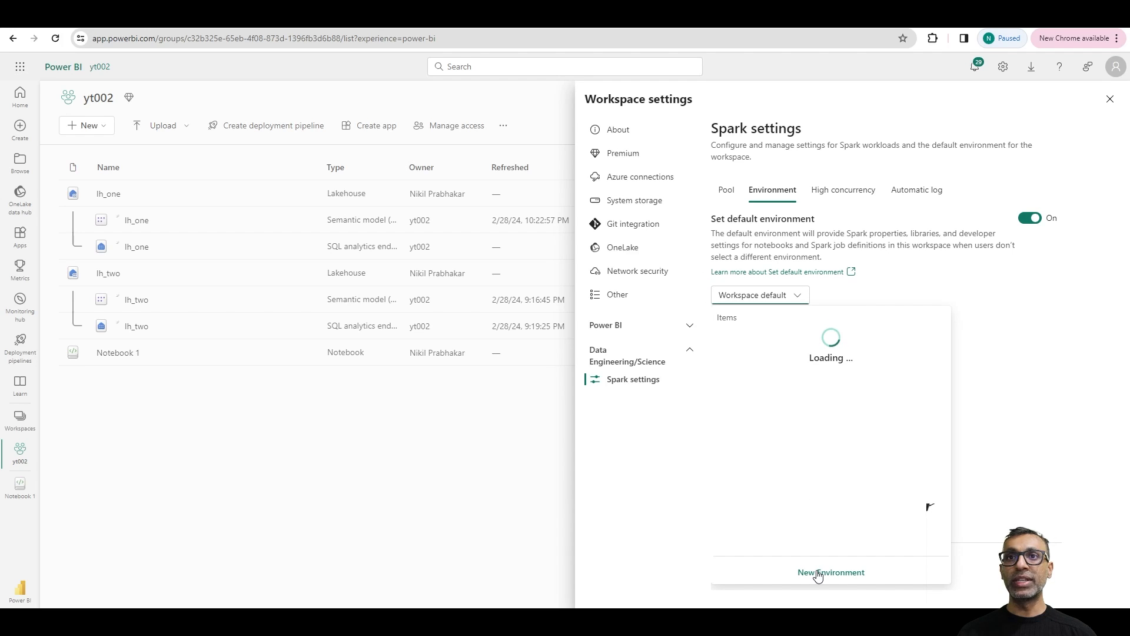
Create a new environment named demo_env.
{"action": "left_click", "coordinate": [830, 572]}
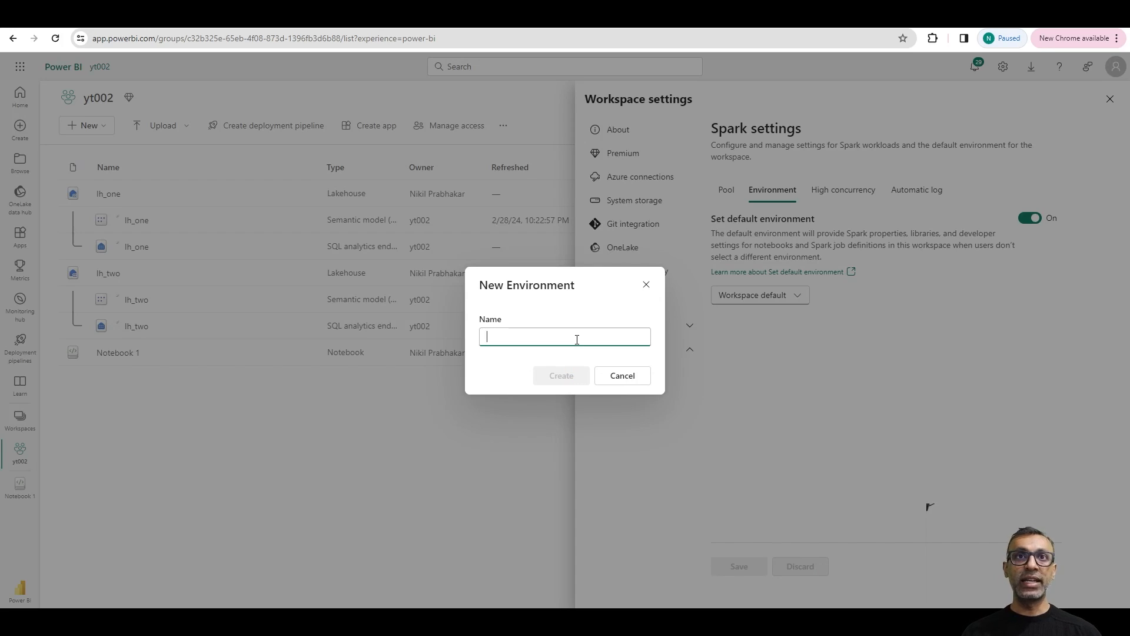
{"action": "type", "text": "demo"}
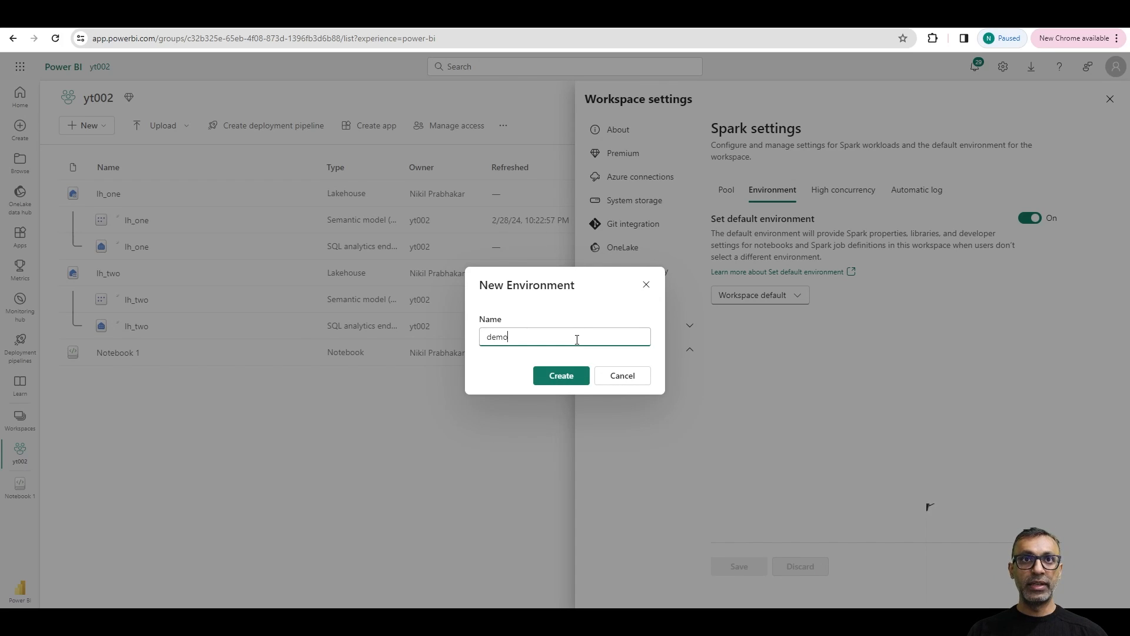
{"action": "type", "text": "_env"}
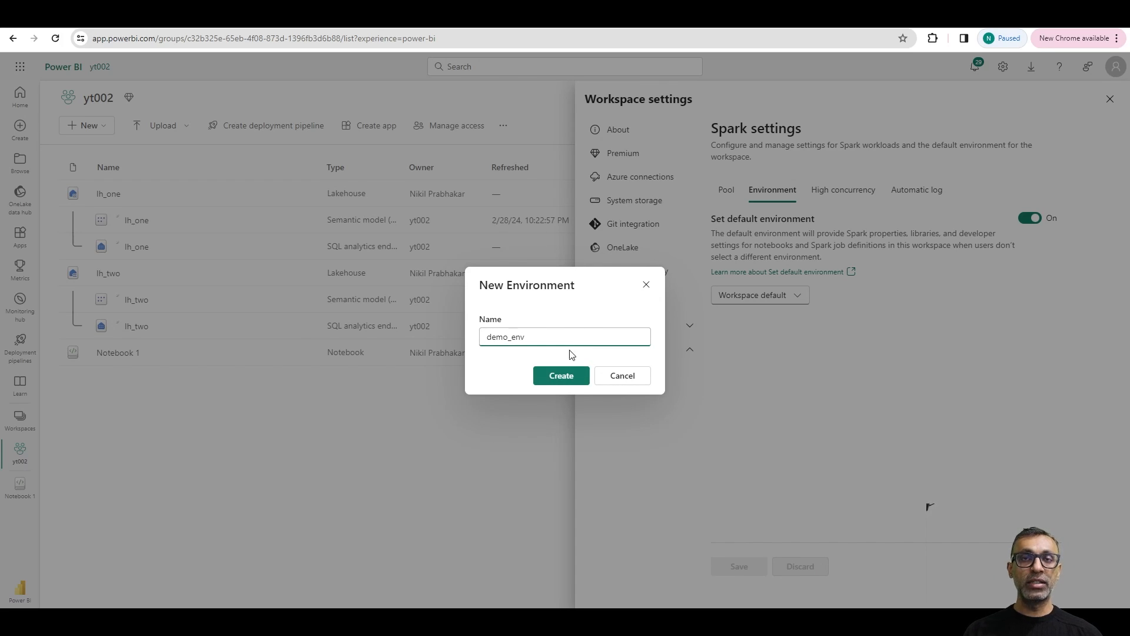
{"action": "left_click", "coordinate": [560, 375]}
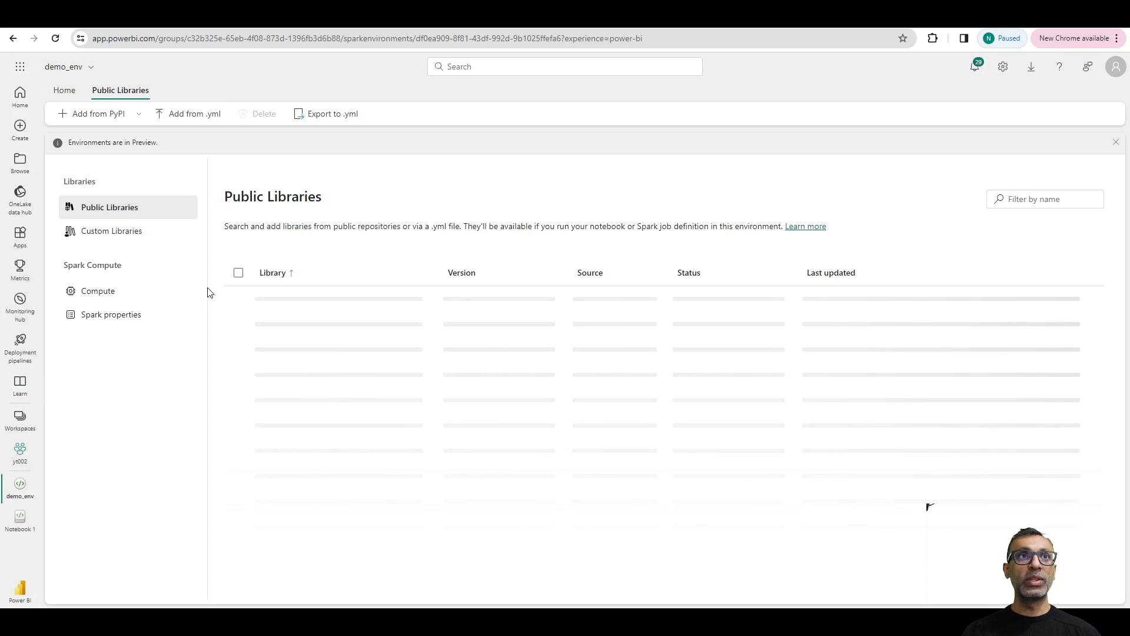
{"action": "mouse_move", "coordinate": [117, 213]}
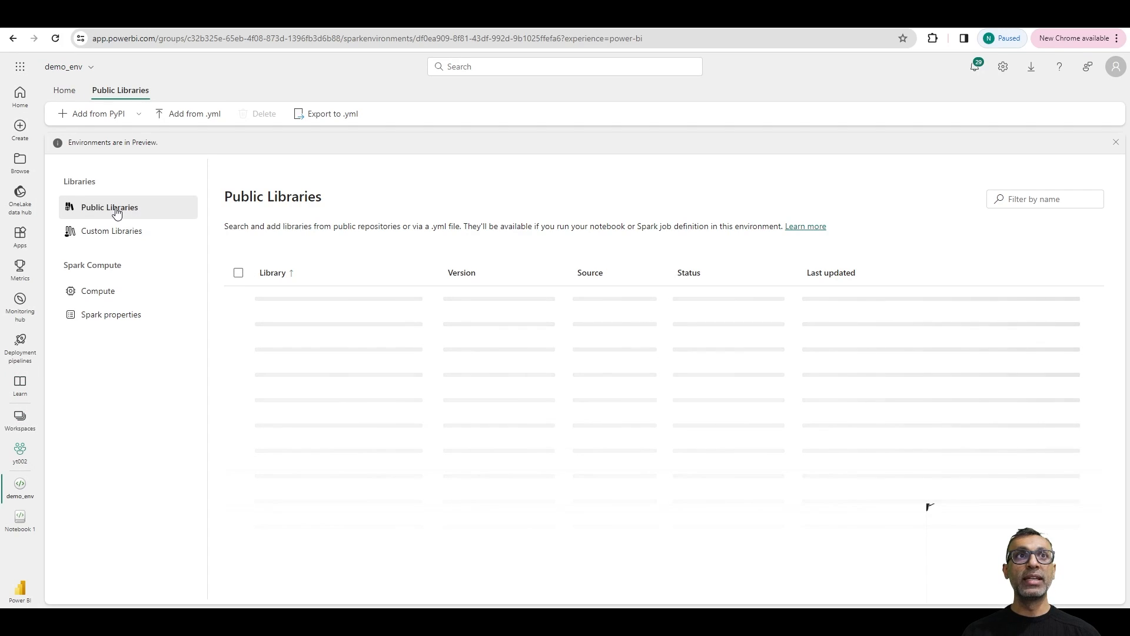
{"action": "mouse_move", "coordinate": [103, 130]}
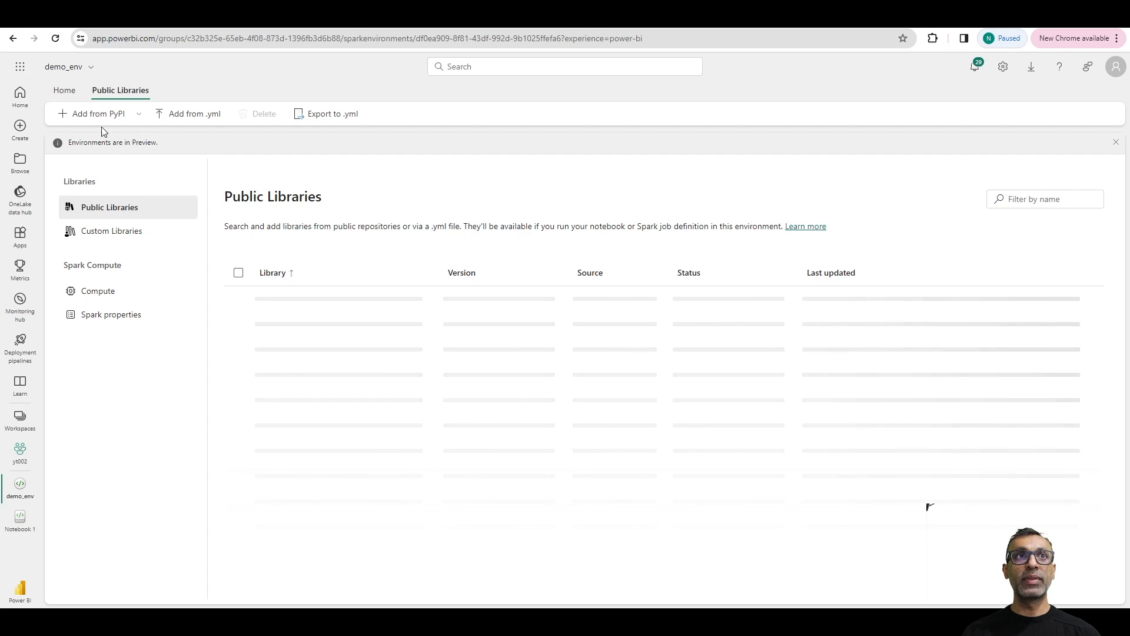
{"action": "mouse_move", "coordinate": [141, 119]}
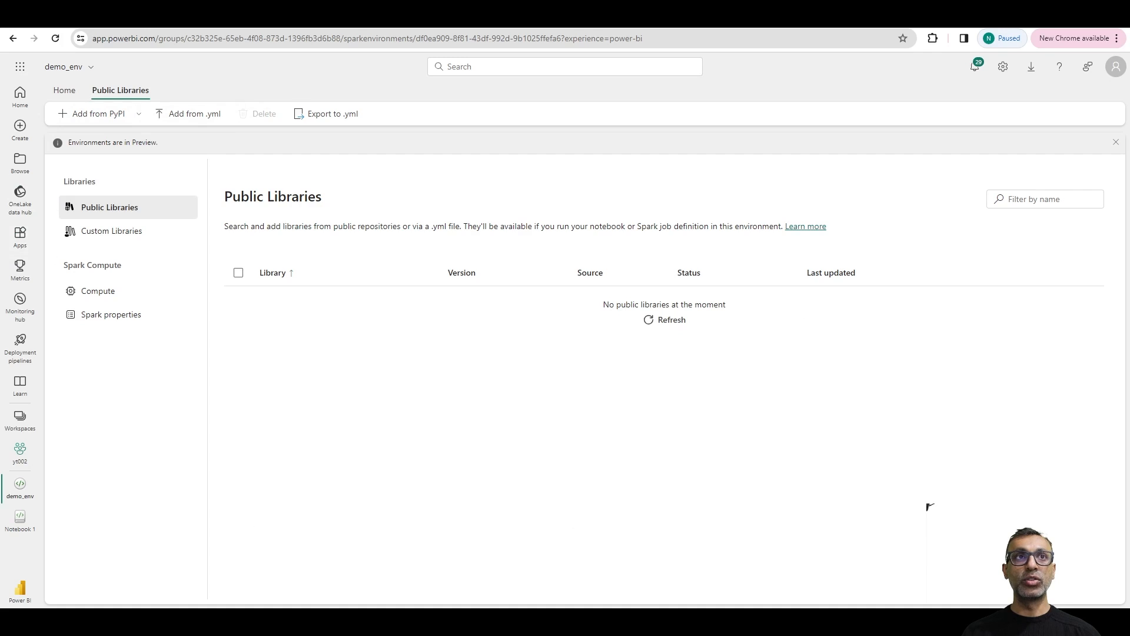
Add mysql-connector-python 8.3.0 from PyPI to demo_env and review its custom libraries, compute and Spark properties.
{"action": "left_click", "coordinate": [98, 113]}
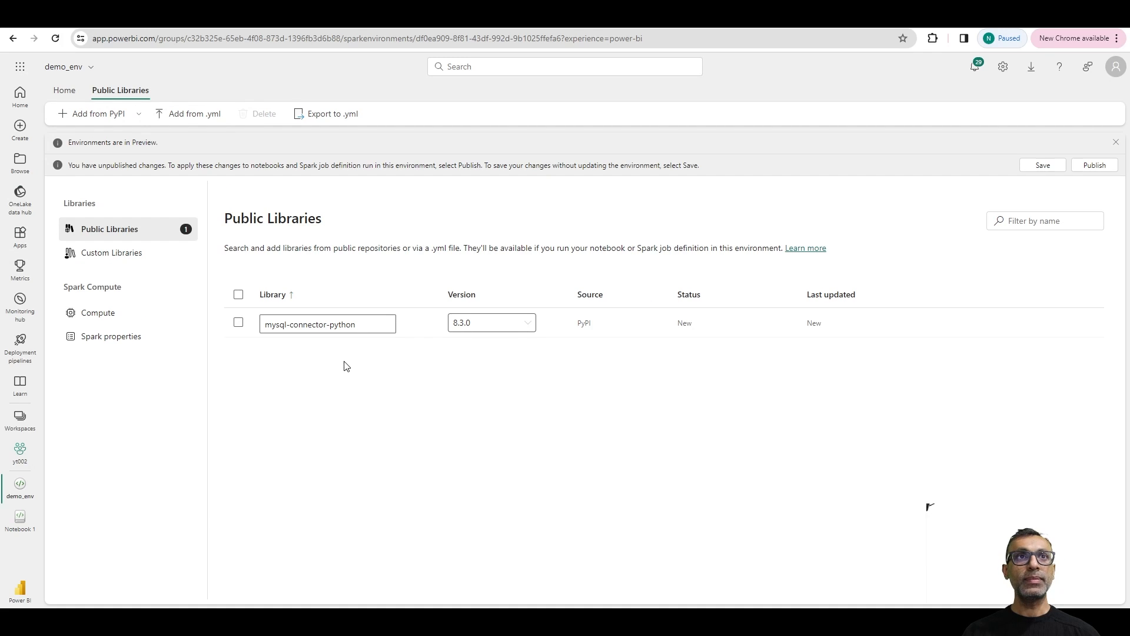
{"action": "mouse_move", "coordinate": [139, 259]}
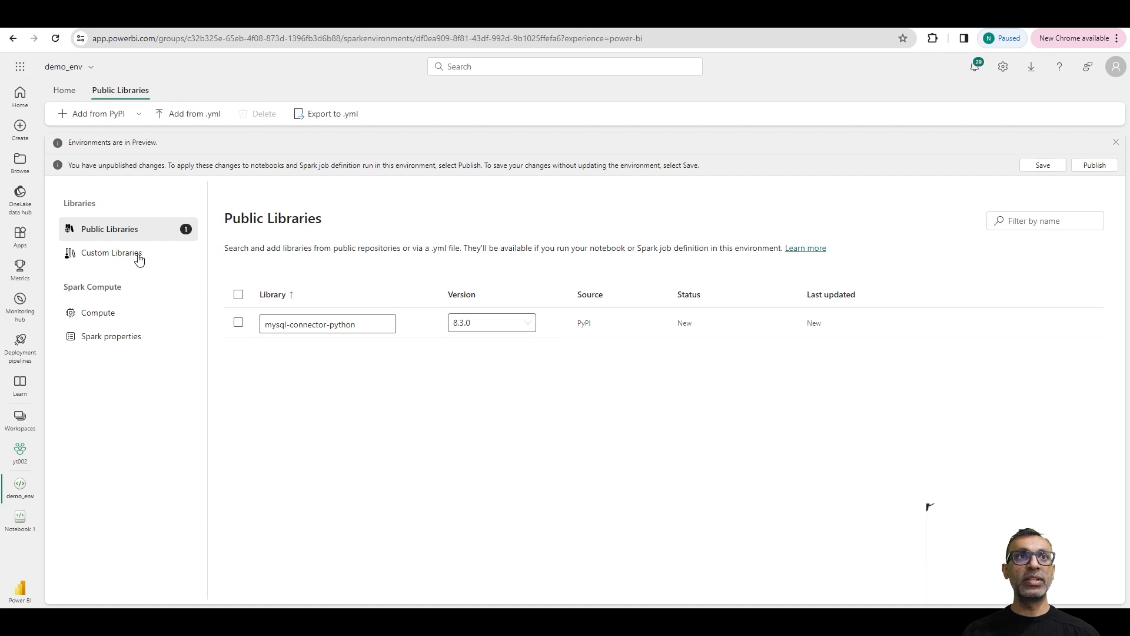
{"action": "left_click", "coordinate": [112, 252]}
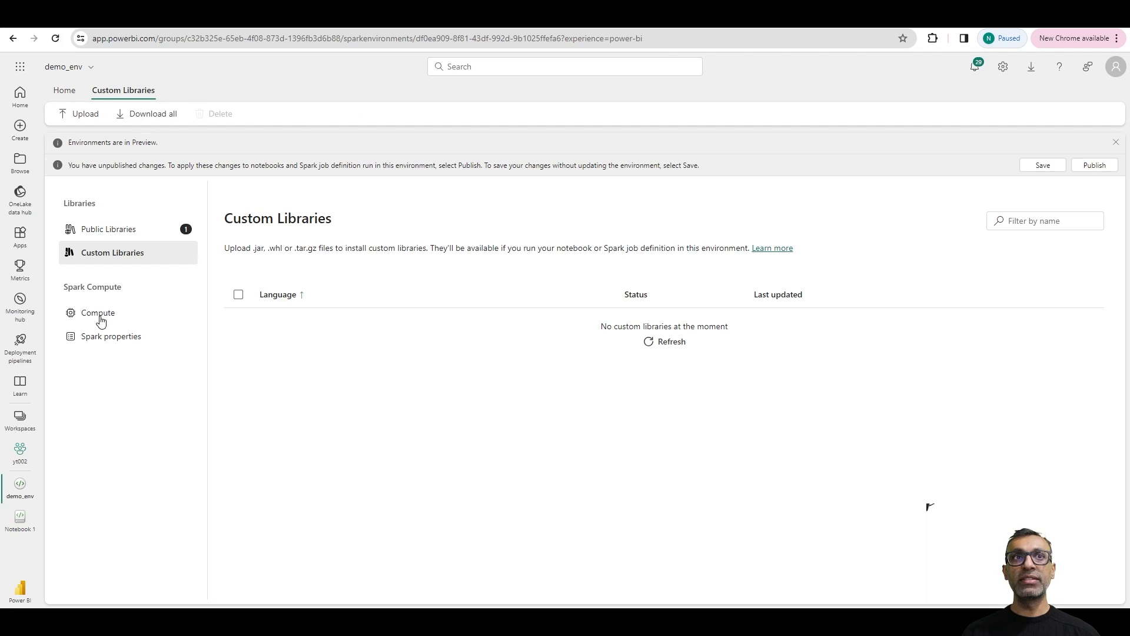
{"action": "left_click", "coordinate": [98, 312]}
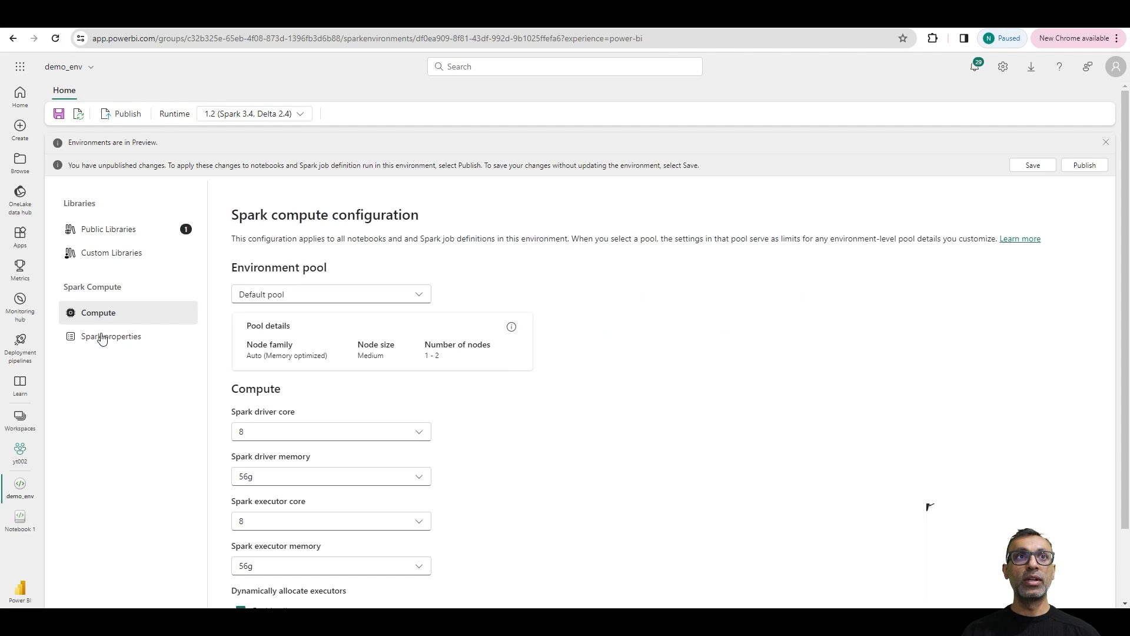
{"action": "left_click", "coordinate": [112, 336]}
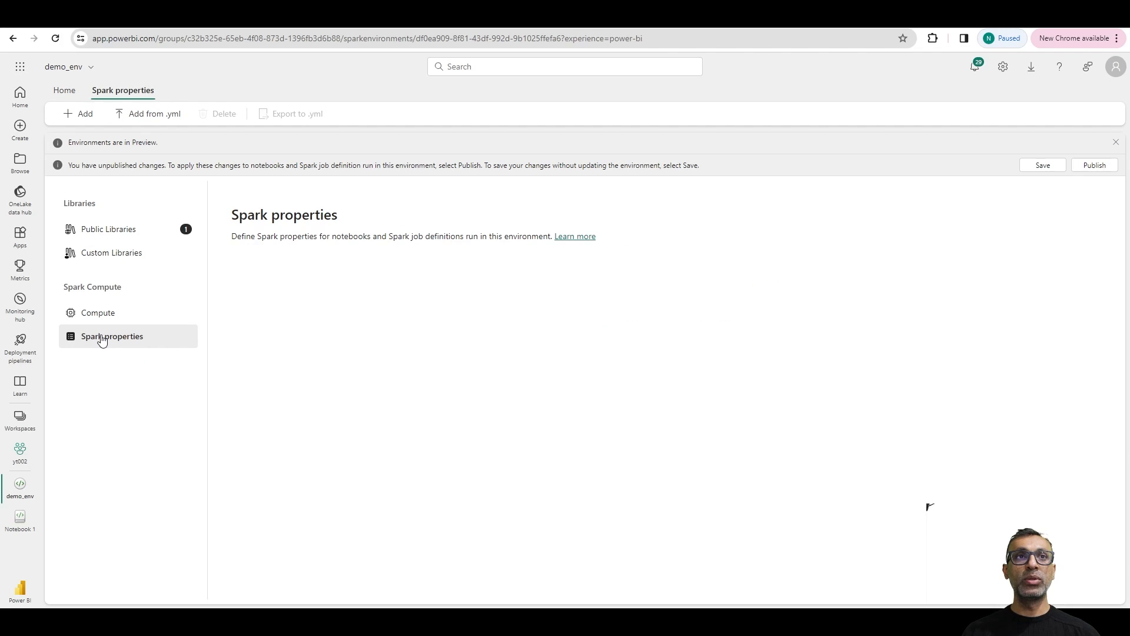
{"action": "mouse_move", "coordinate": [111, 231]}
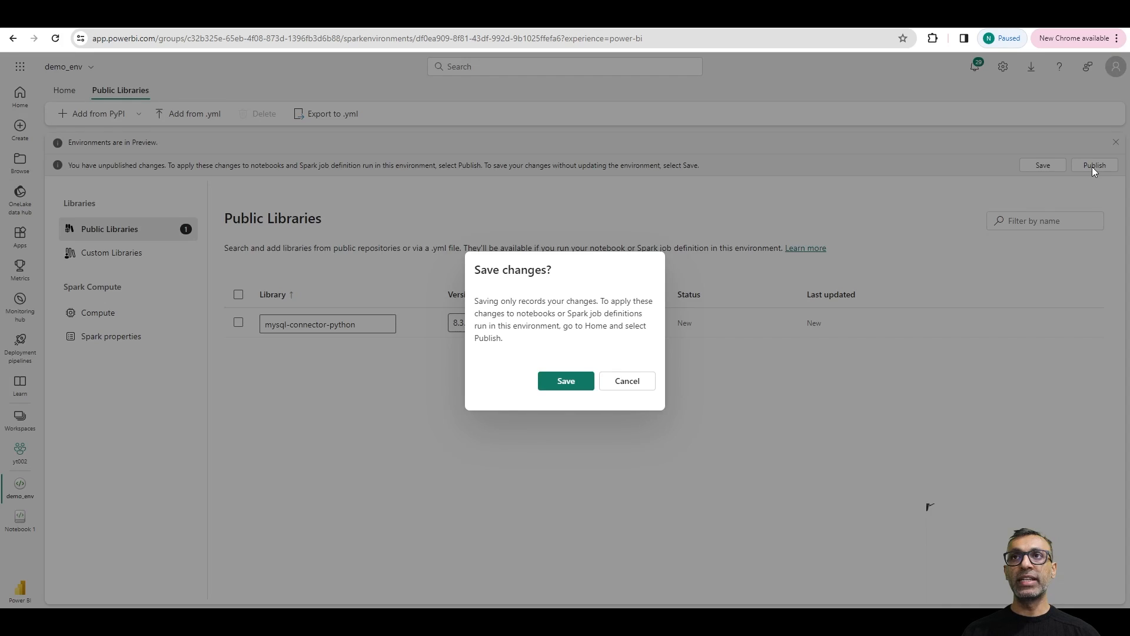
Save and publish the demo_env changes, then return to Notebook 1.
{"action": "left_click", "coordinate": [565, 381]}
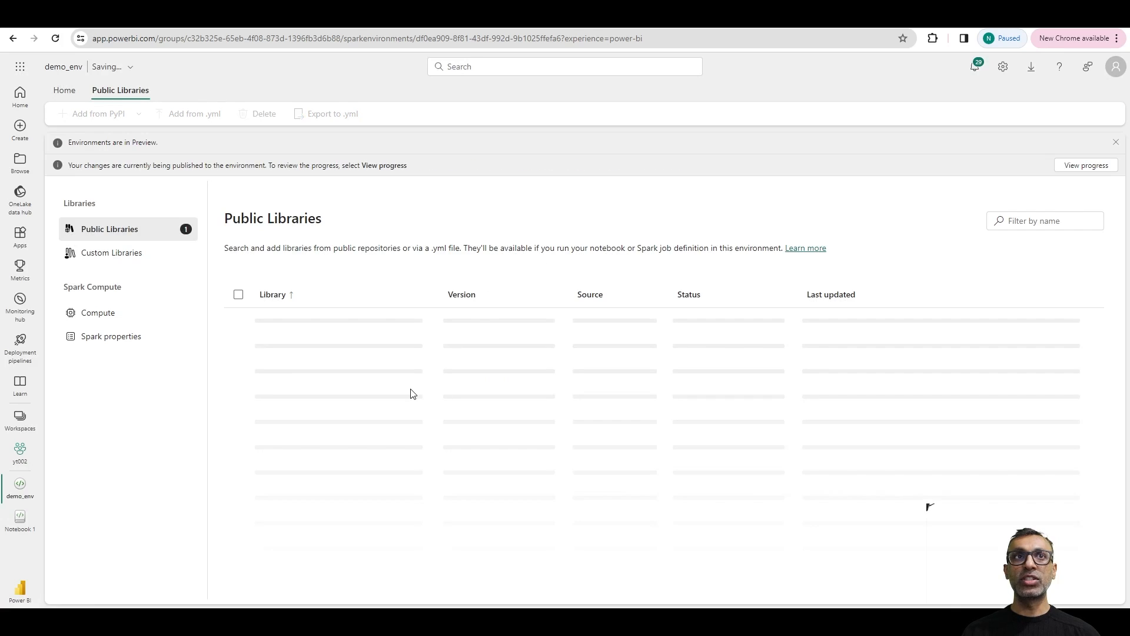
{"action": "left_click", "coordinate": [20, 520]}
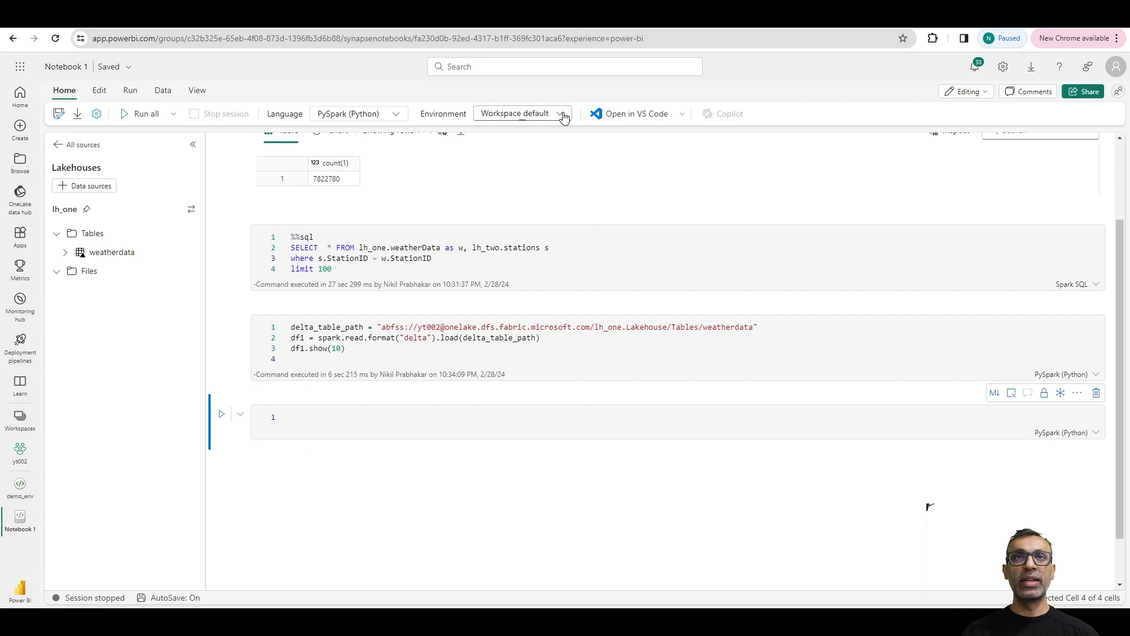
Attach Notebook 1 to demo_env and run the cell creating lh_one.virtualuser over JDBC.
{"action": "left_click", "coordinate": [521, 113]}
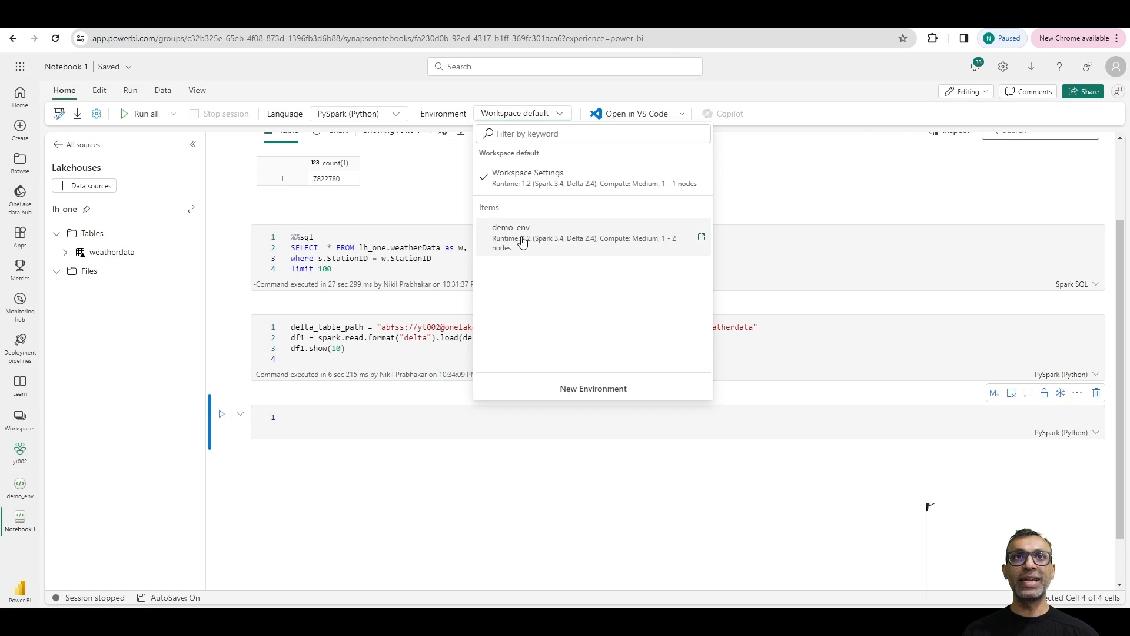
{"action": "mouse_move", "coordinate": [522, 245]}
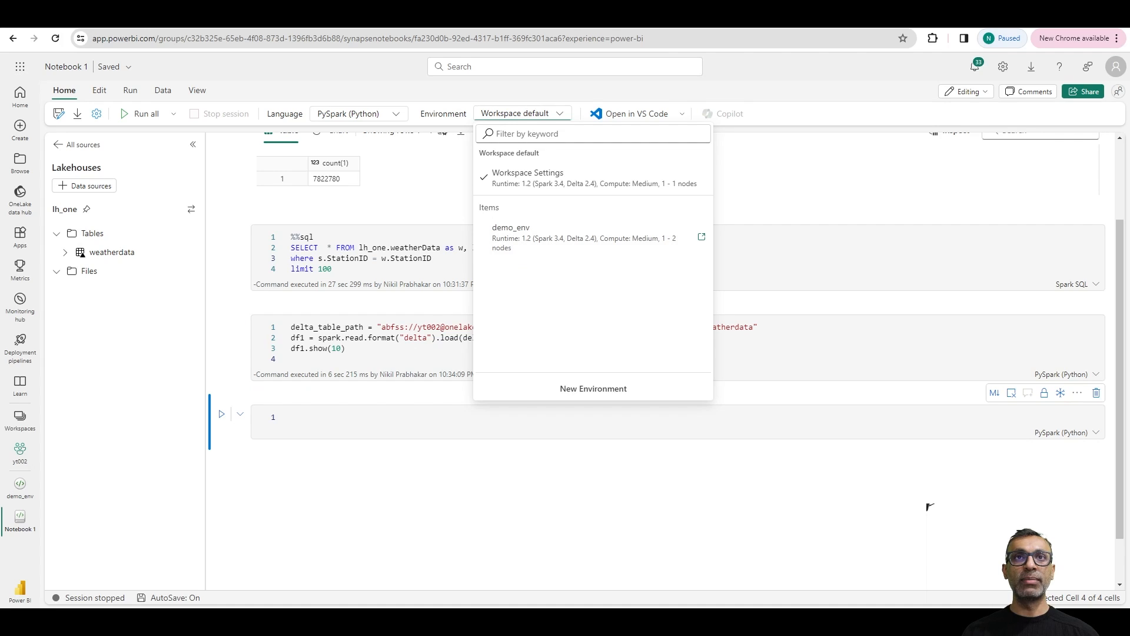
{"action": "left_click", "coordinate": [510, 227]}
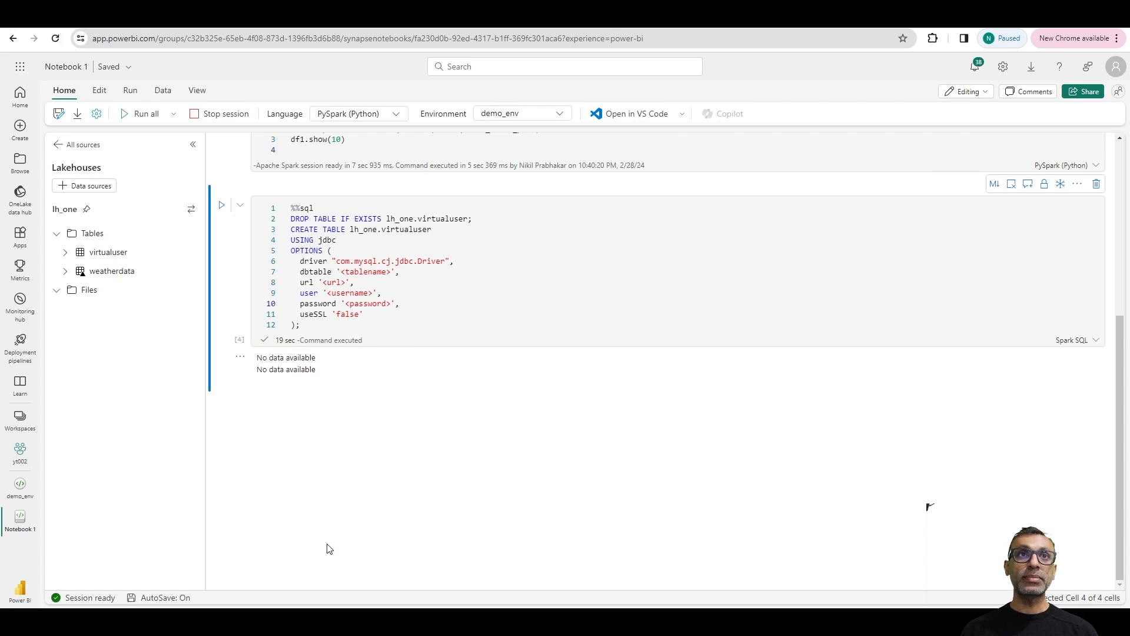
{"action": "left_click", "coordinate": [497, 299]}
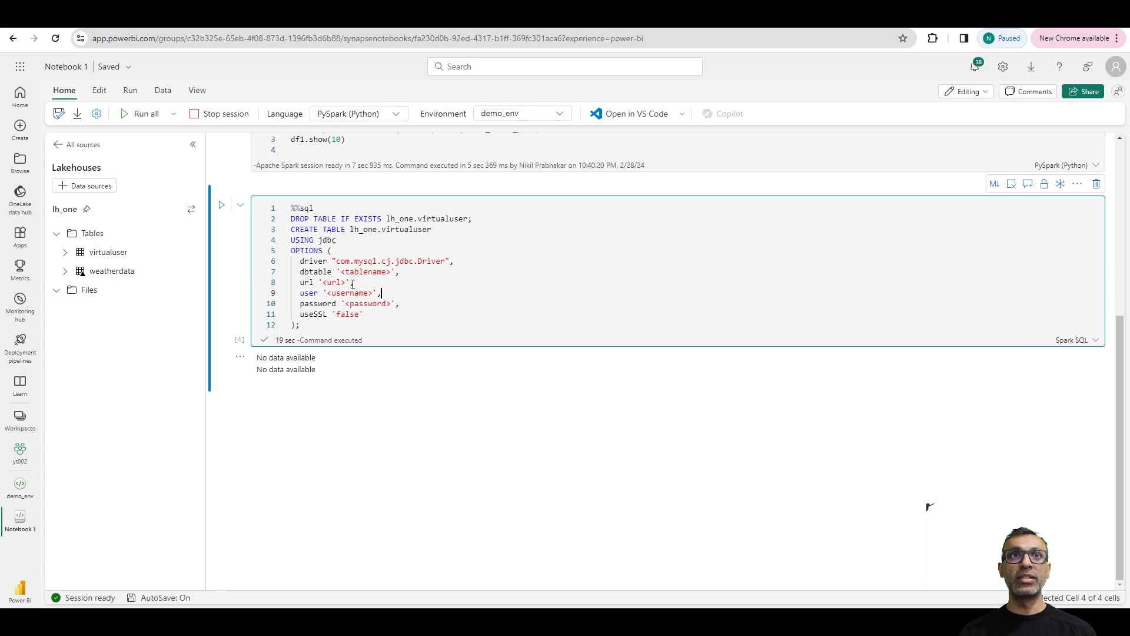
{"action": "mouse_move", "coordinate": [458, 290]}
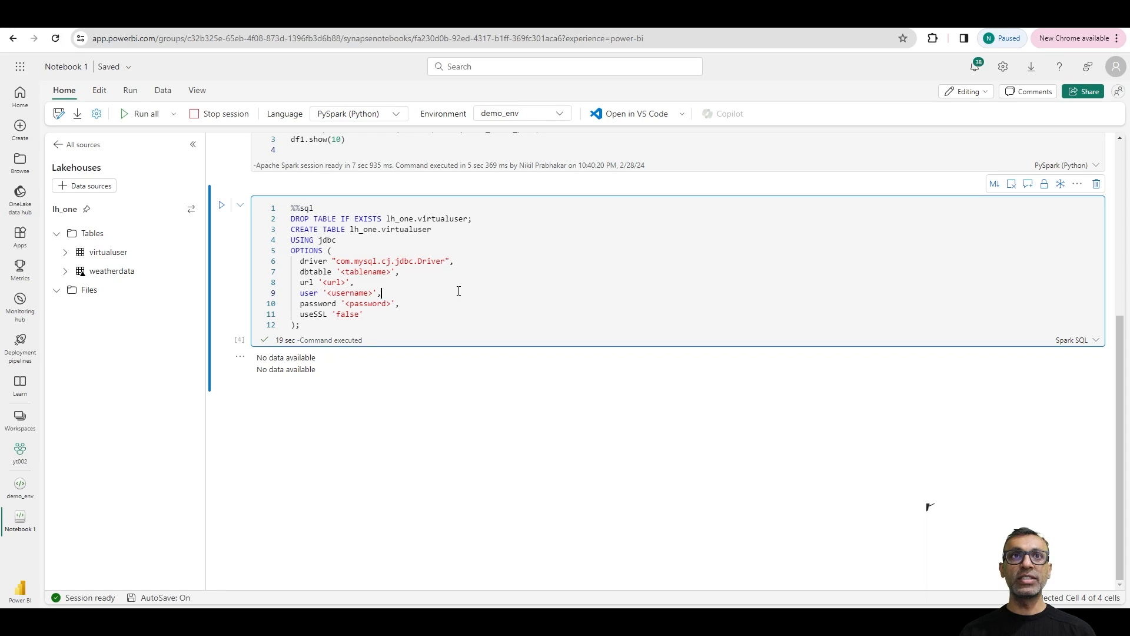
{"action": "double_click", "coordinate": [406, 230]}
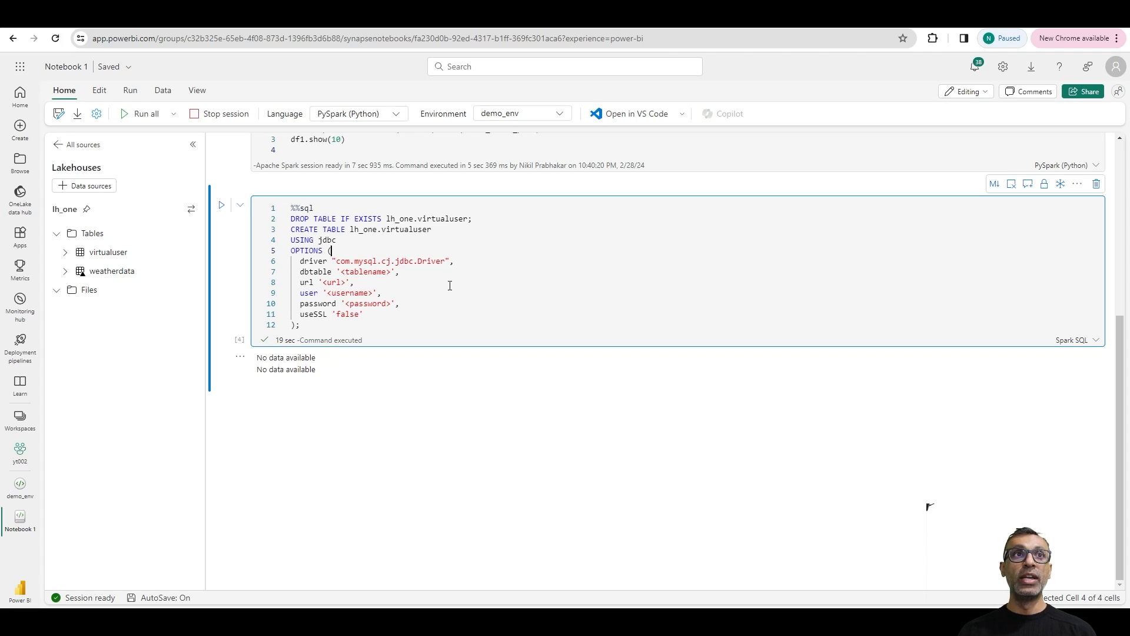
{"action": "mouse_move", "coordinate": [157, 377]}
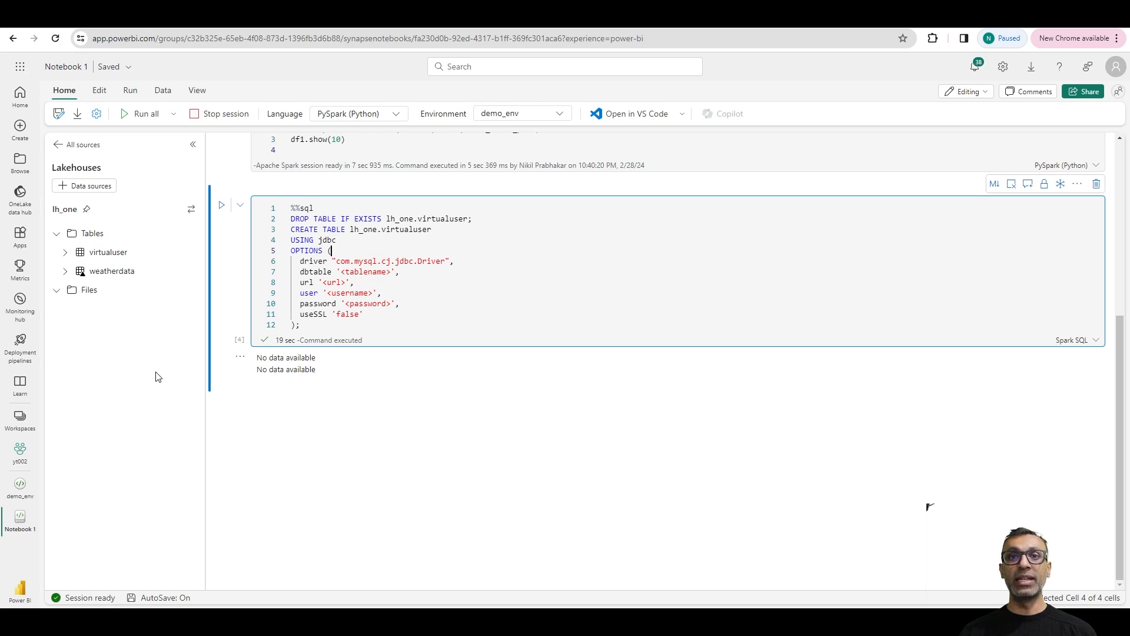
{"action": "mouse_move", "coordinate": [112, 270]}
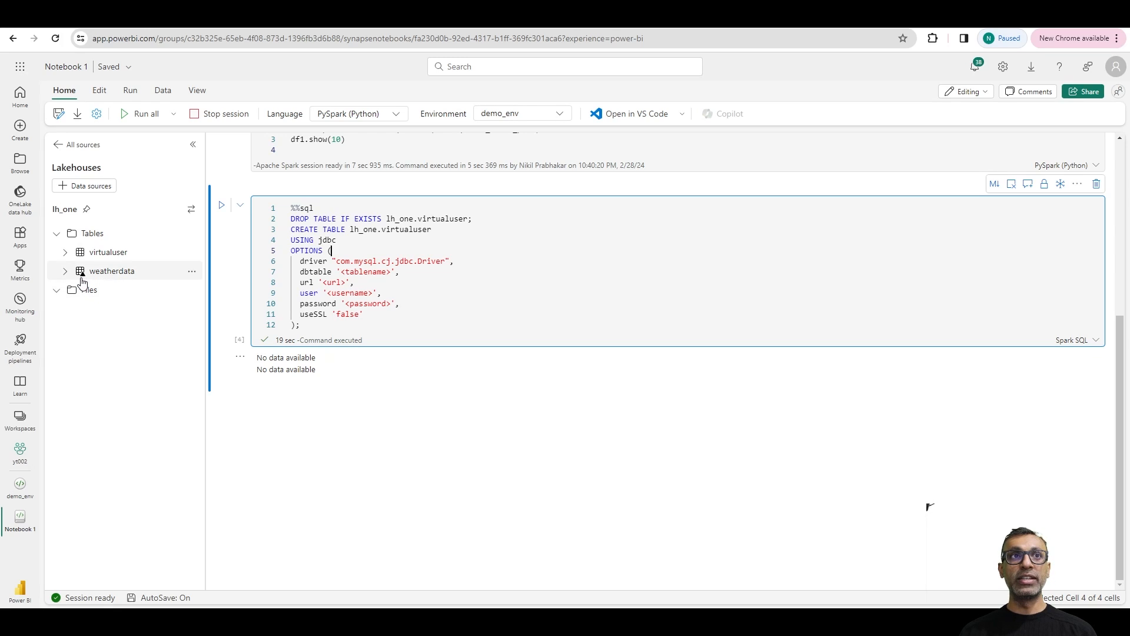
{"action": "mouse_move", "coordinate": [86, 265]}
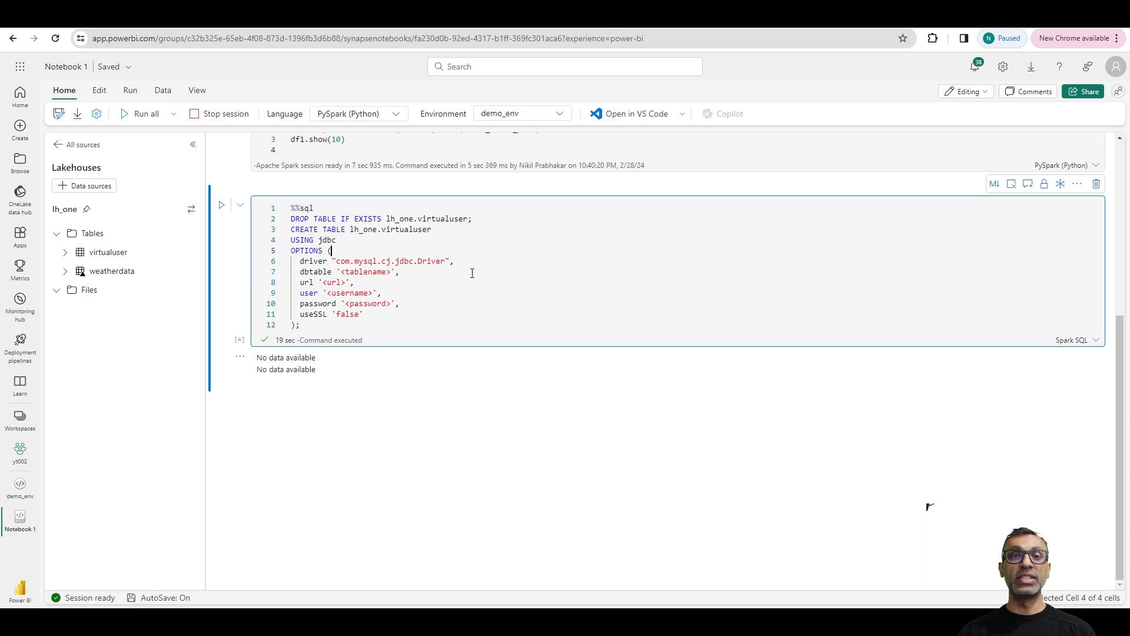
{"action": "mouse_move", "coordinate": [488, 276]}
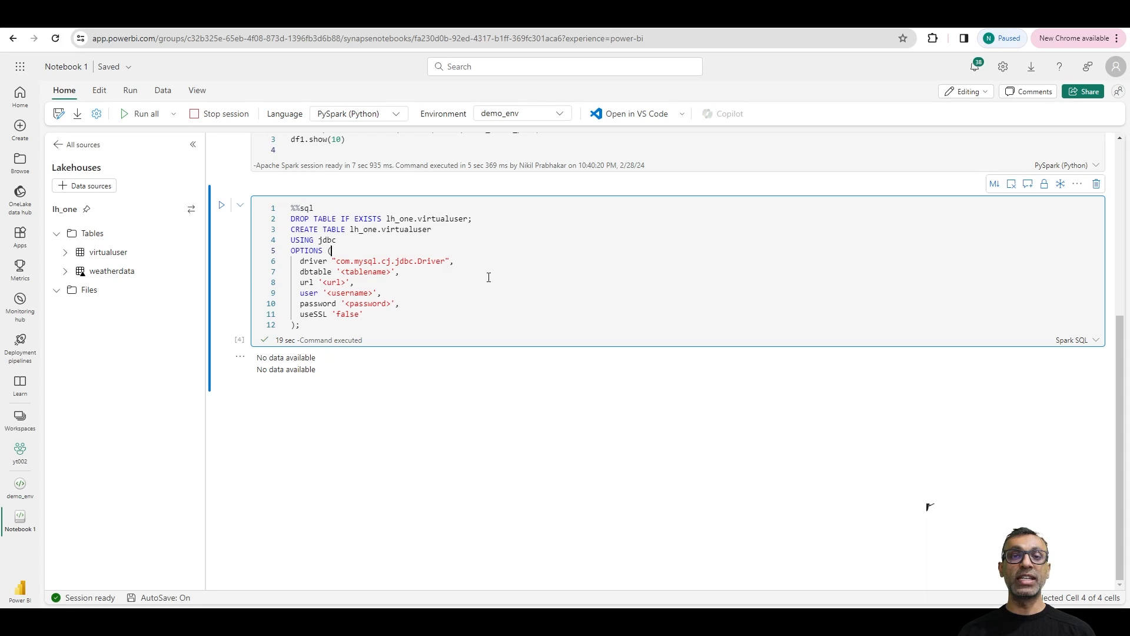
{"action": "mouse_move", "coordinate": [468, 288]}
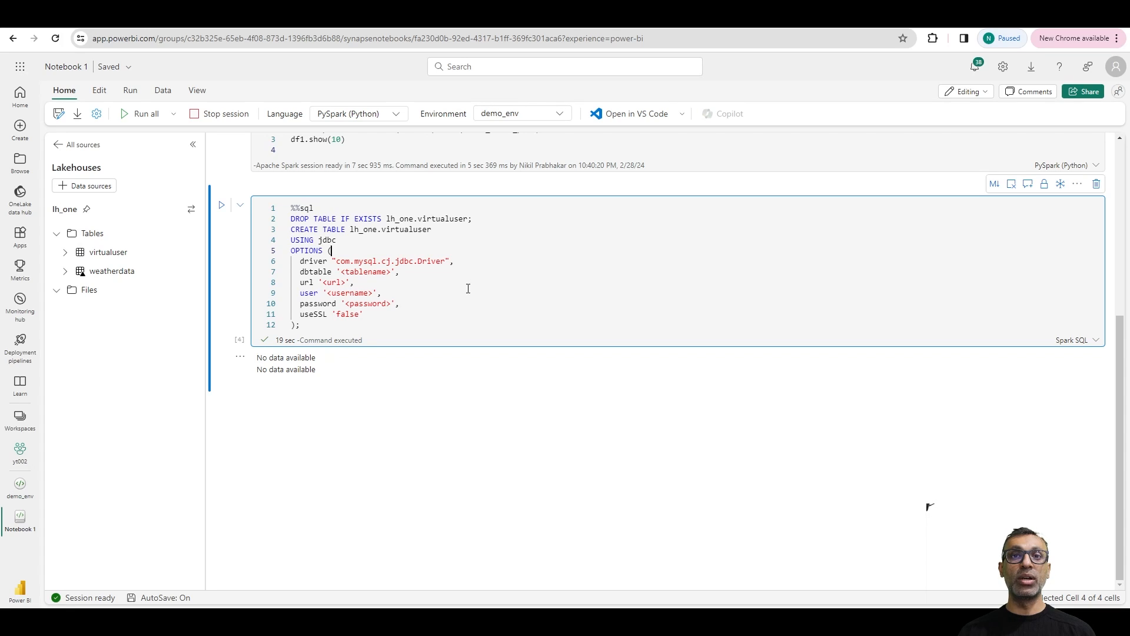